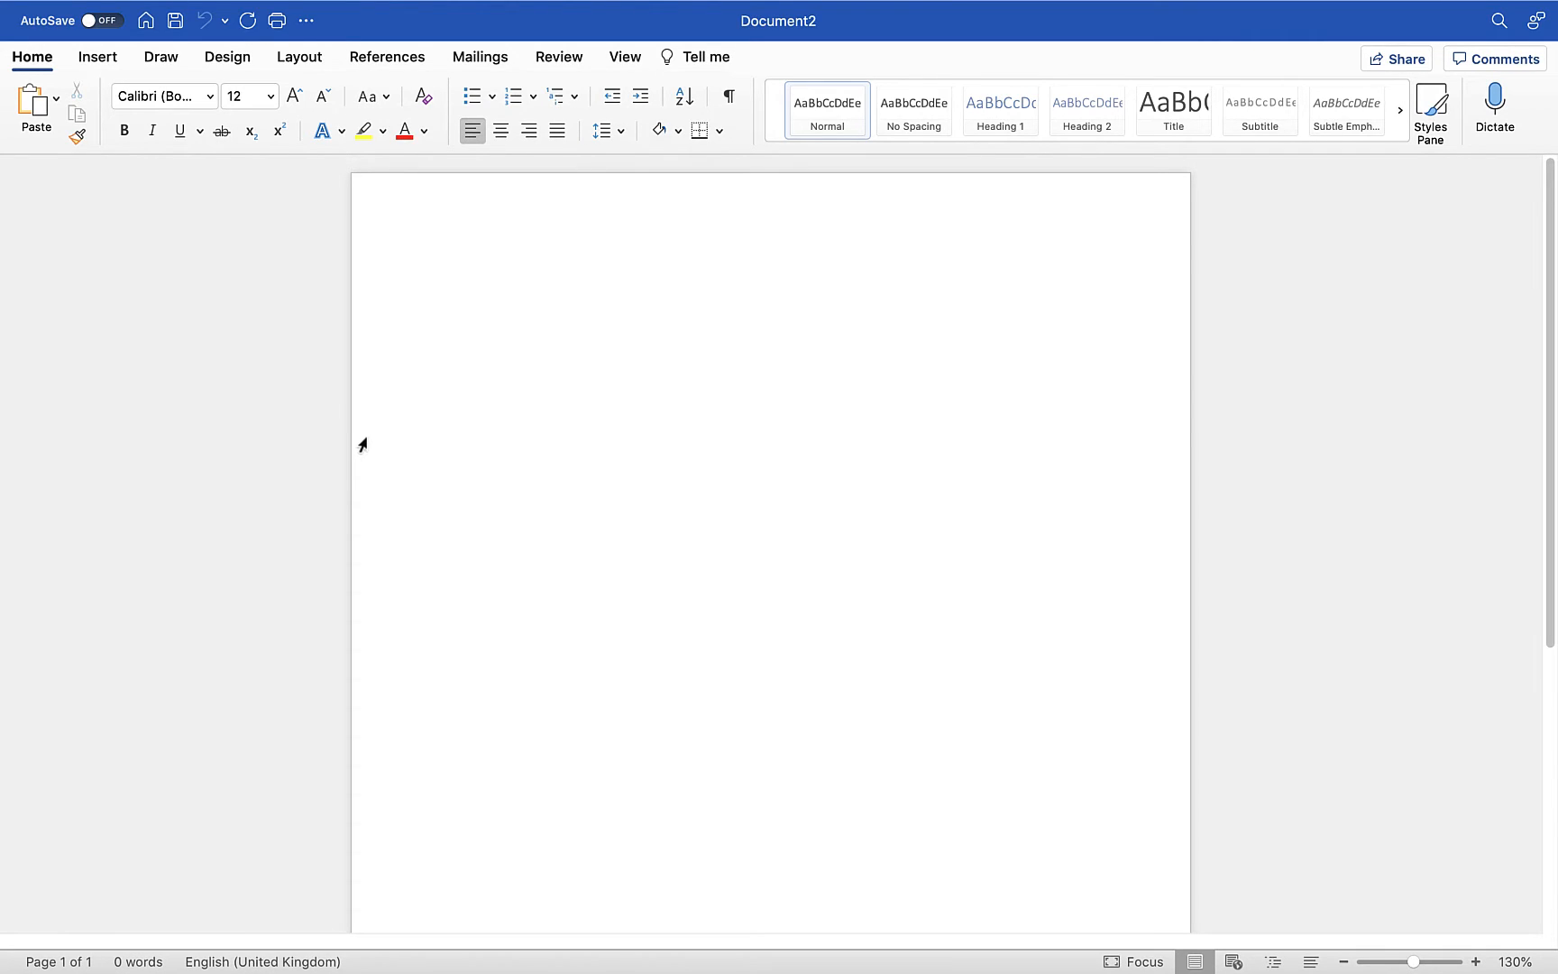
Start opening an existing file and choose On My Mac as the location to browse.
left_click(452, 285)
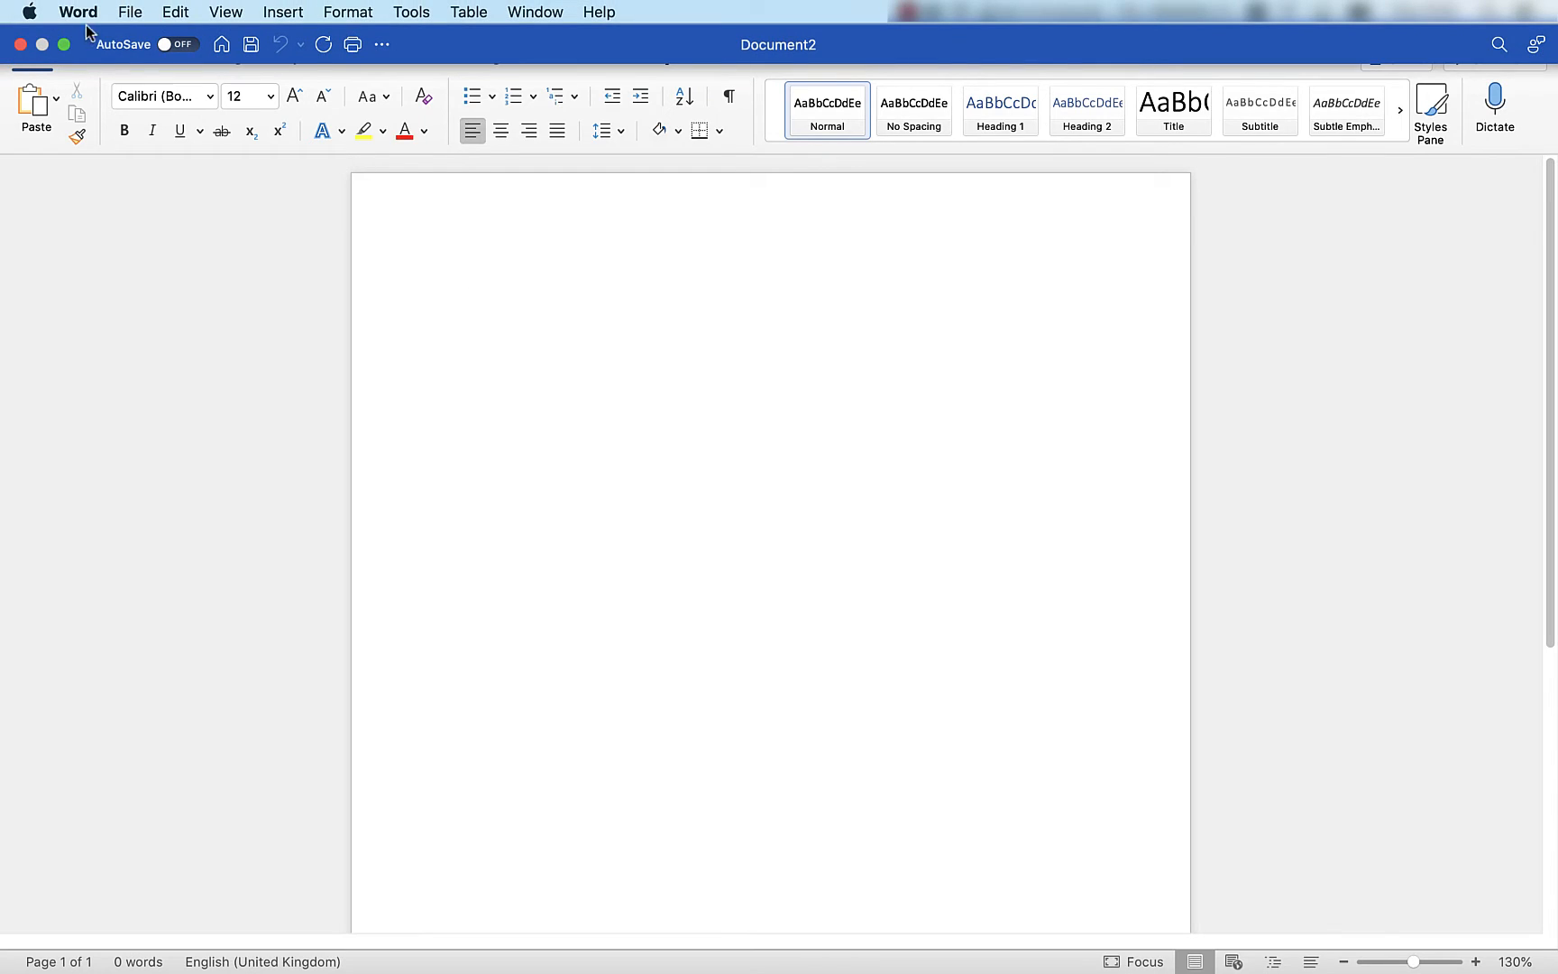
left_click(130, 11)
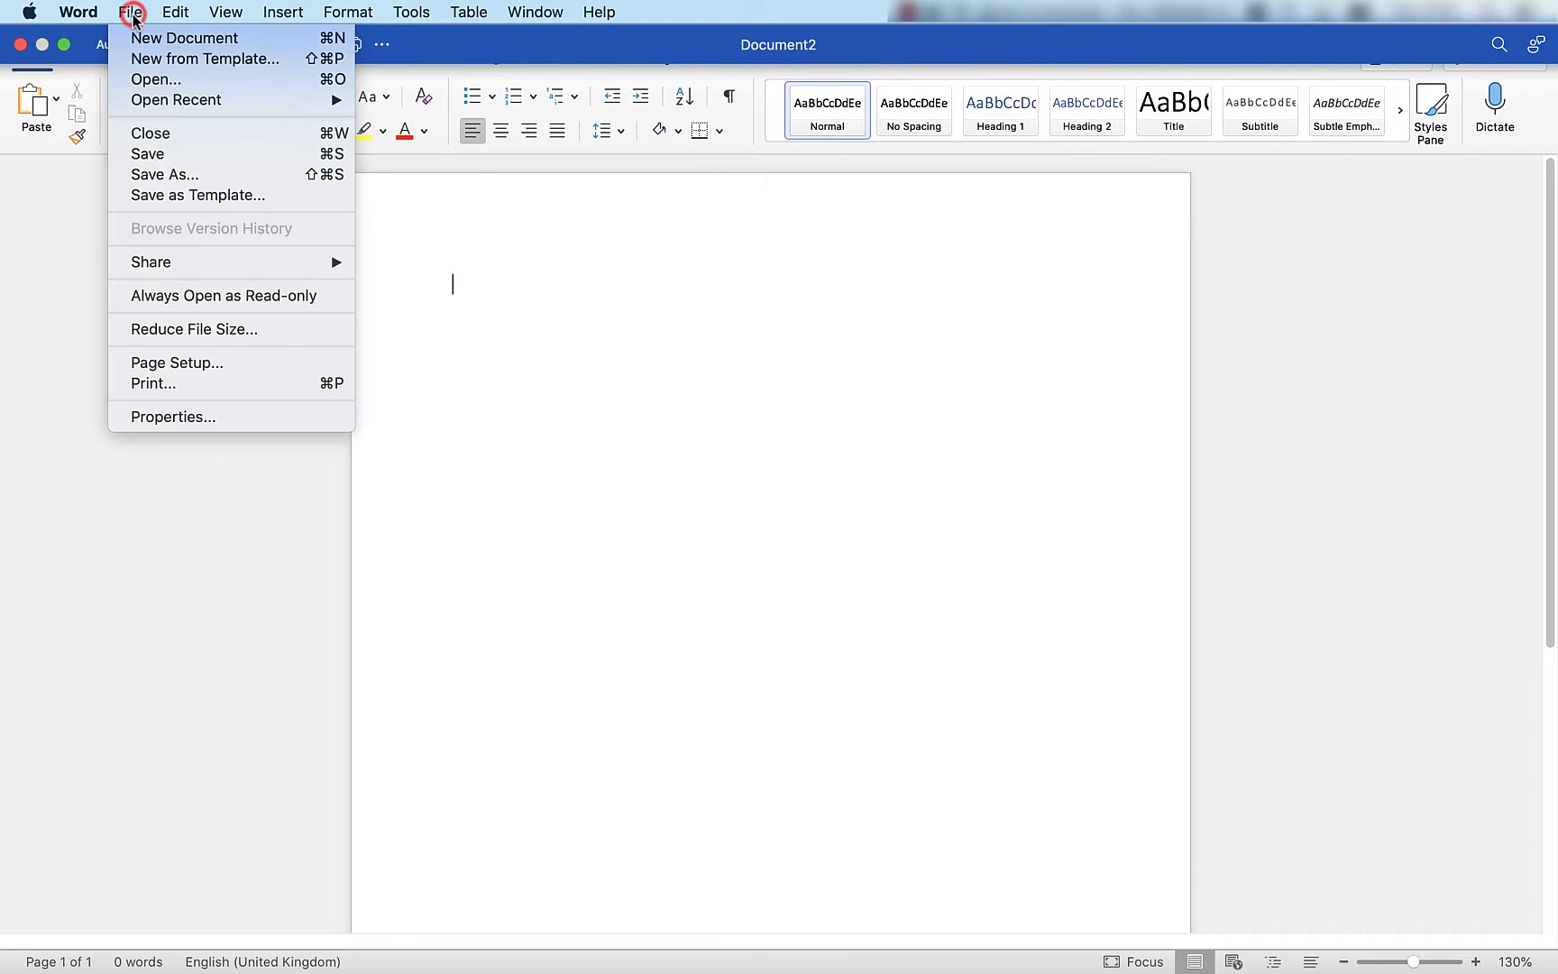
mouse_move(155, 79)
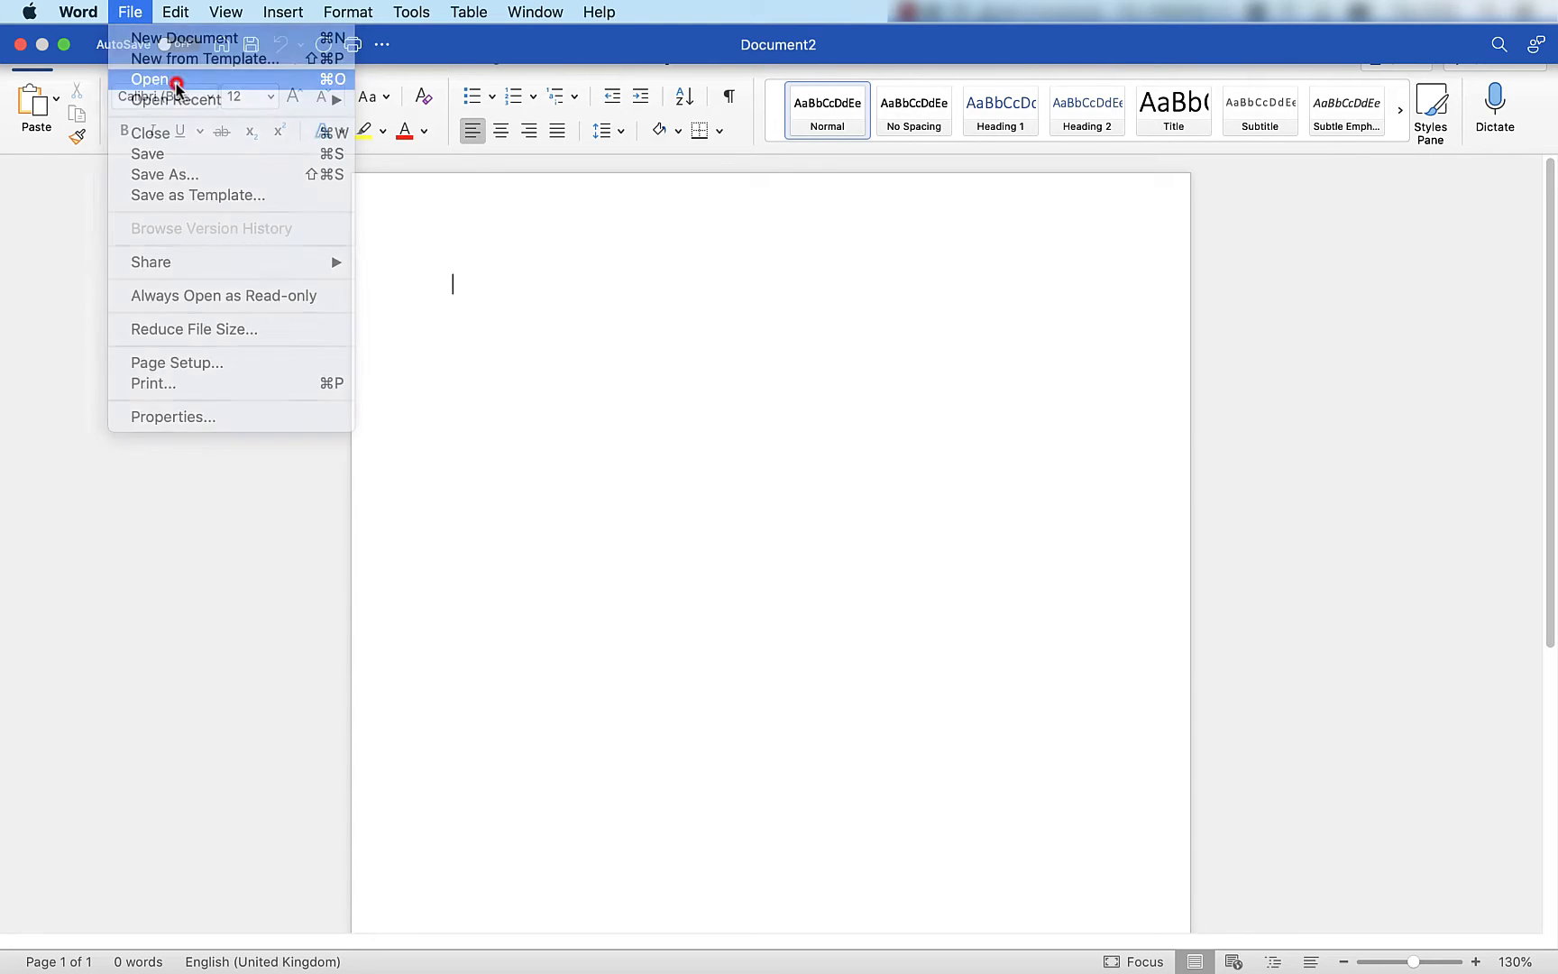
left_click(149, 79)
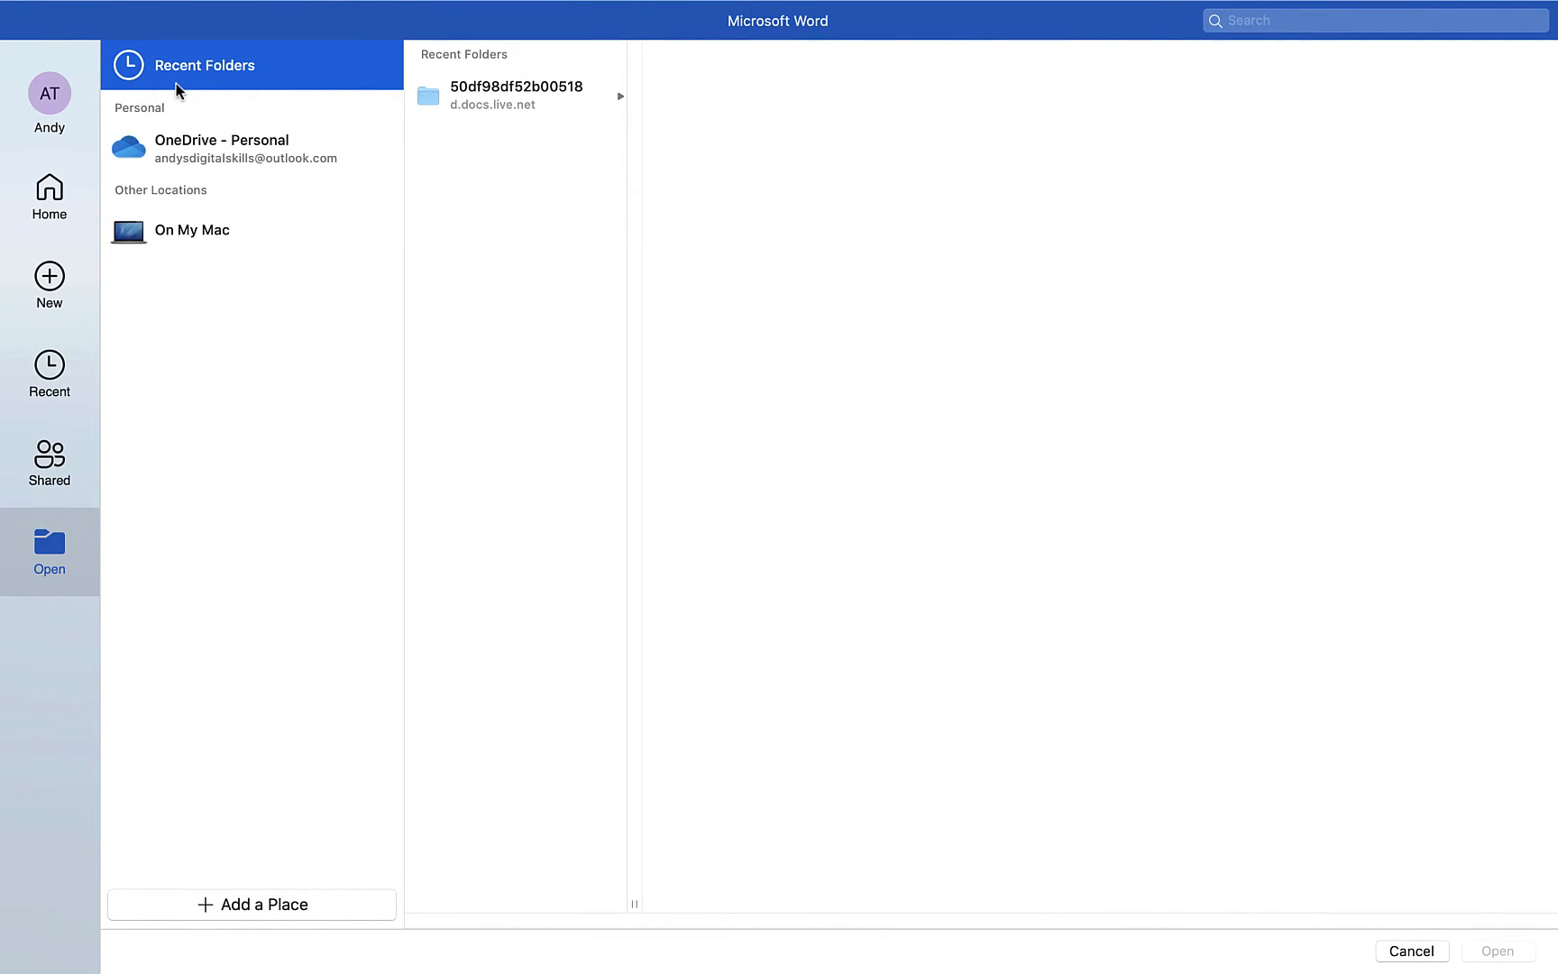
mouse_move(202, 244)
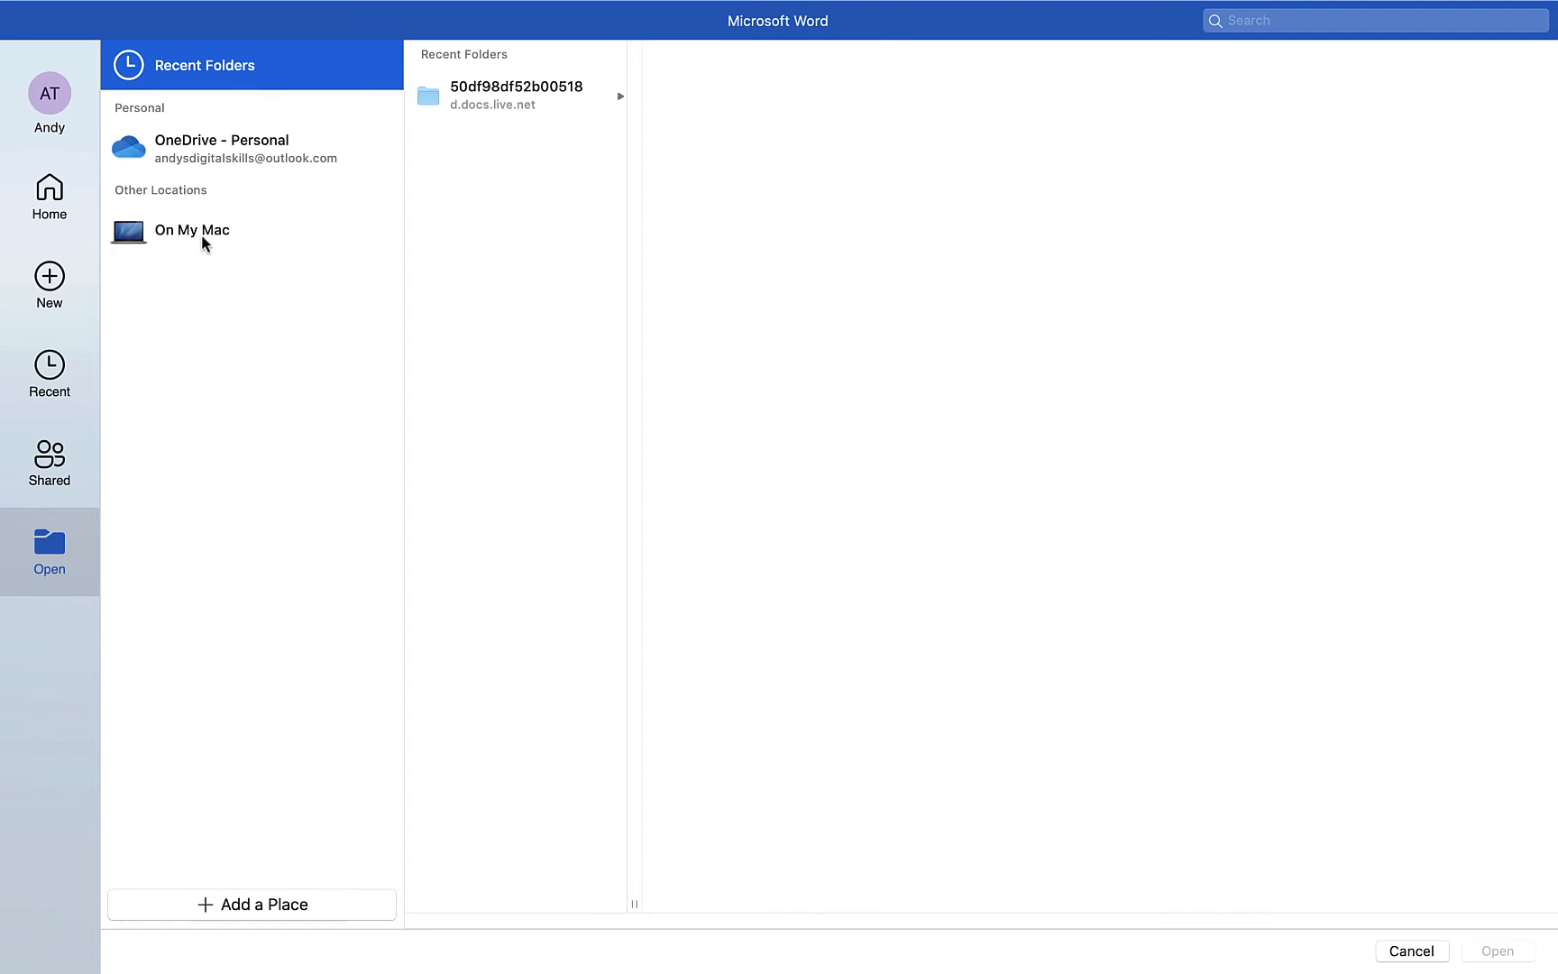
left_click(193, 229)
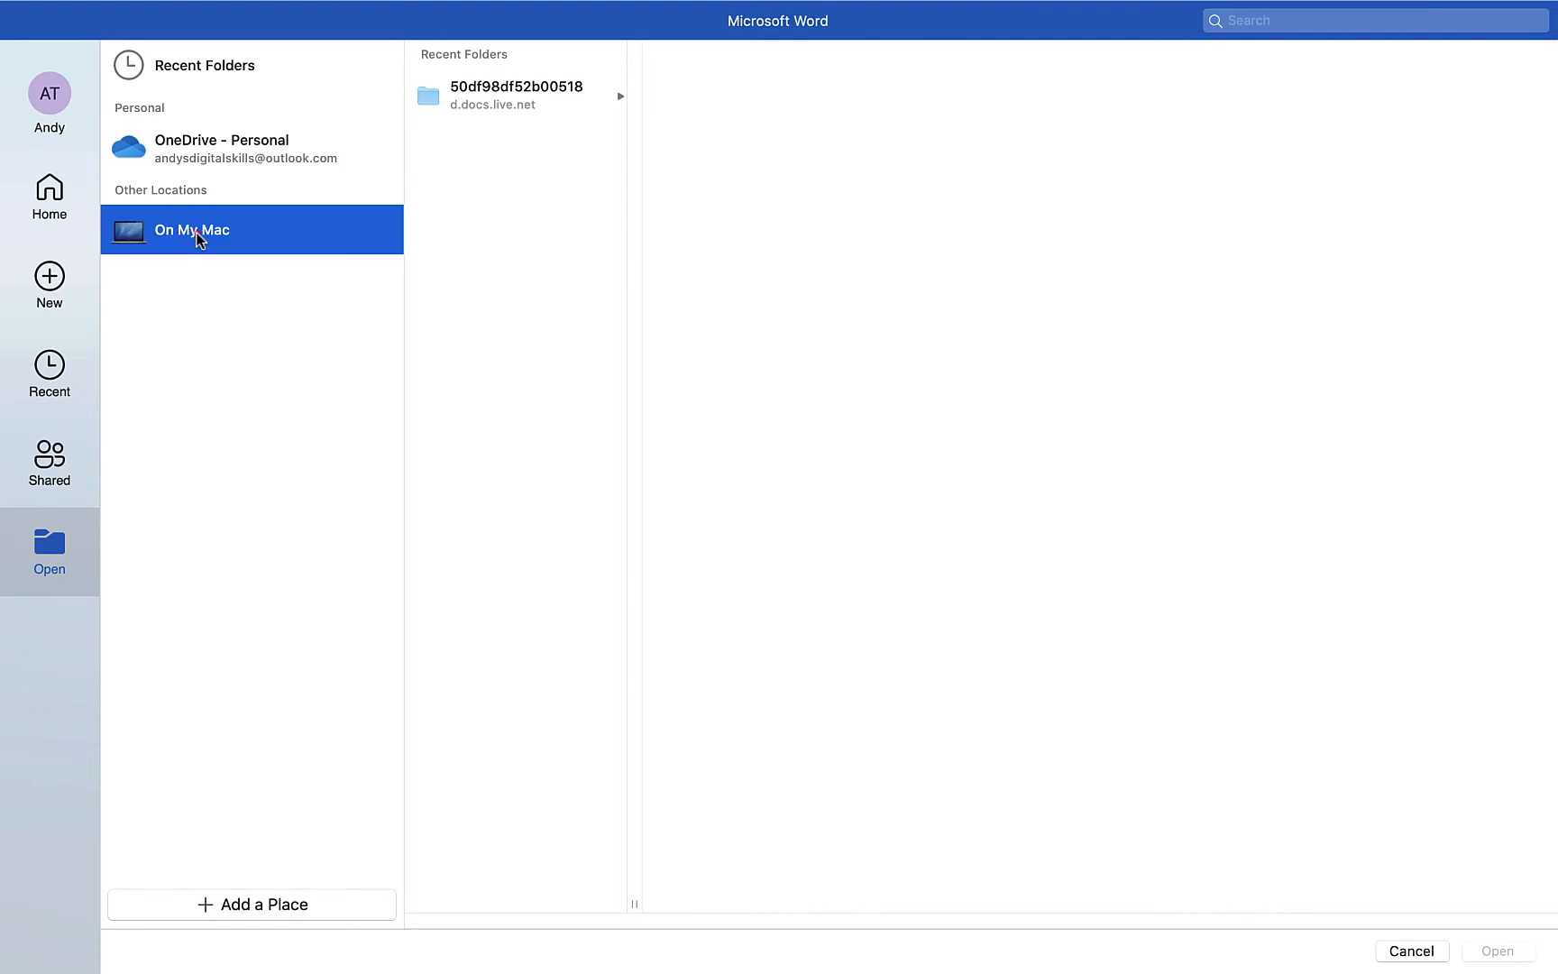
Select New Business Guide.pdf in Downloads, preview a few pages, and open it for conversion.
left_click(198, 229)
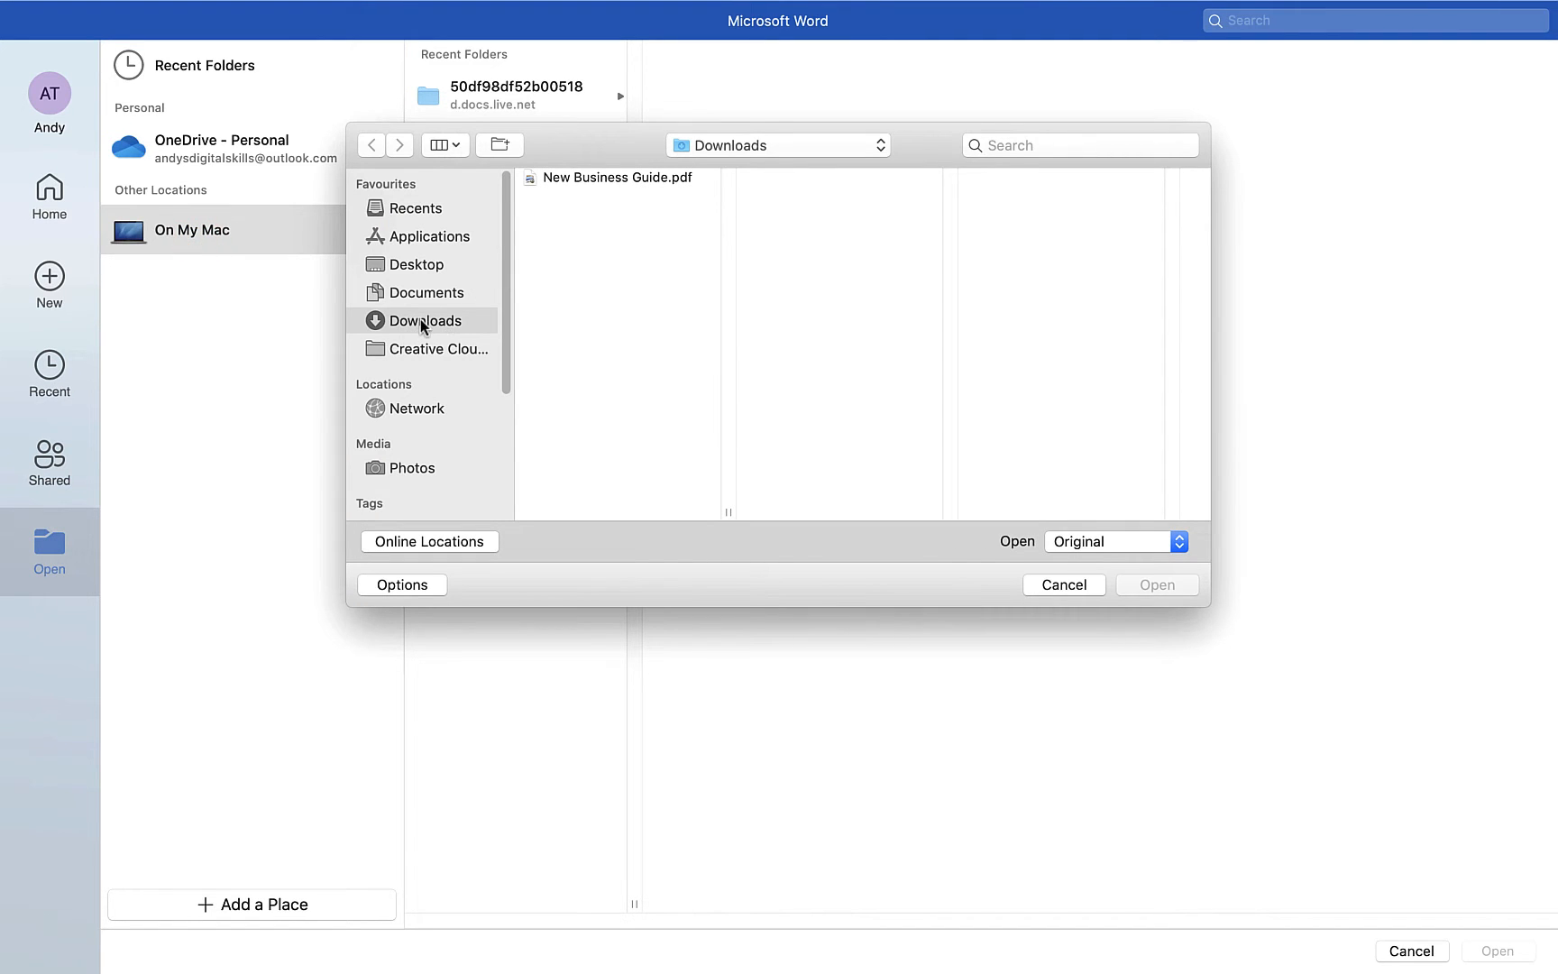
left_click(617, 178)
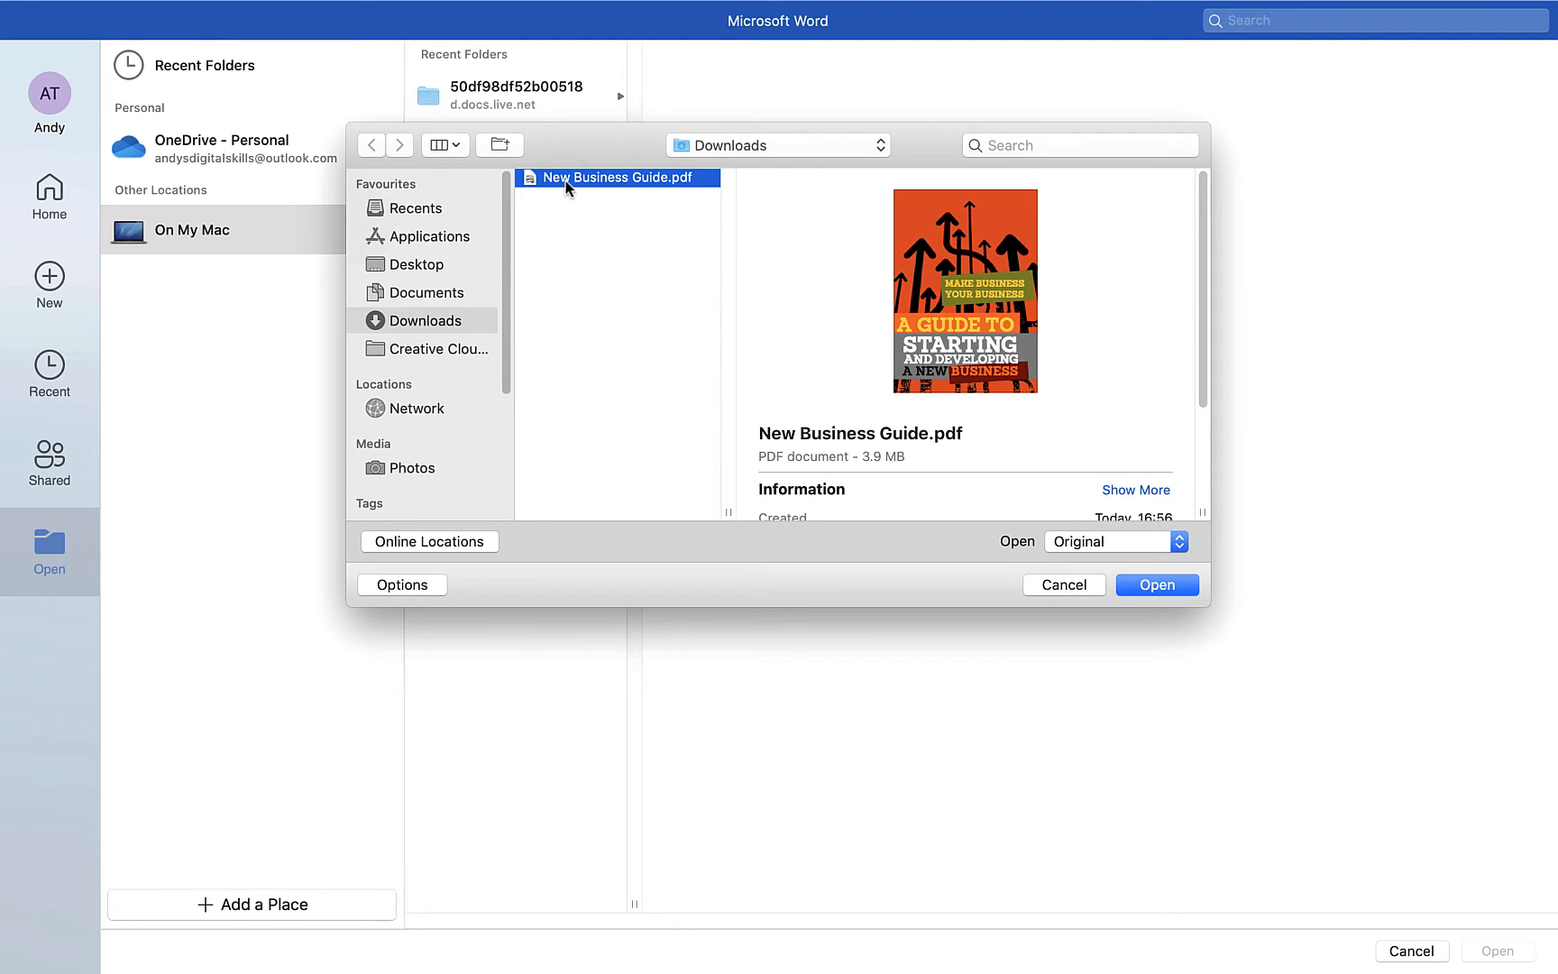
mouse_move(985, 368)
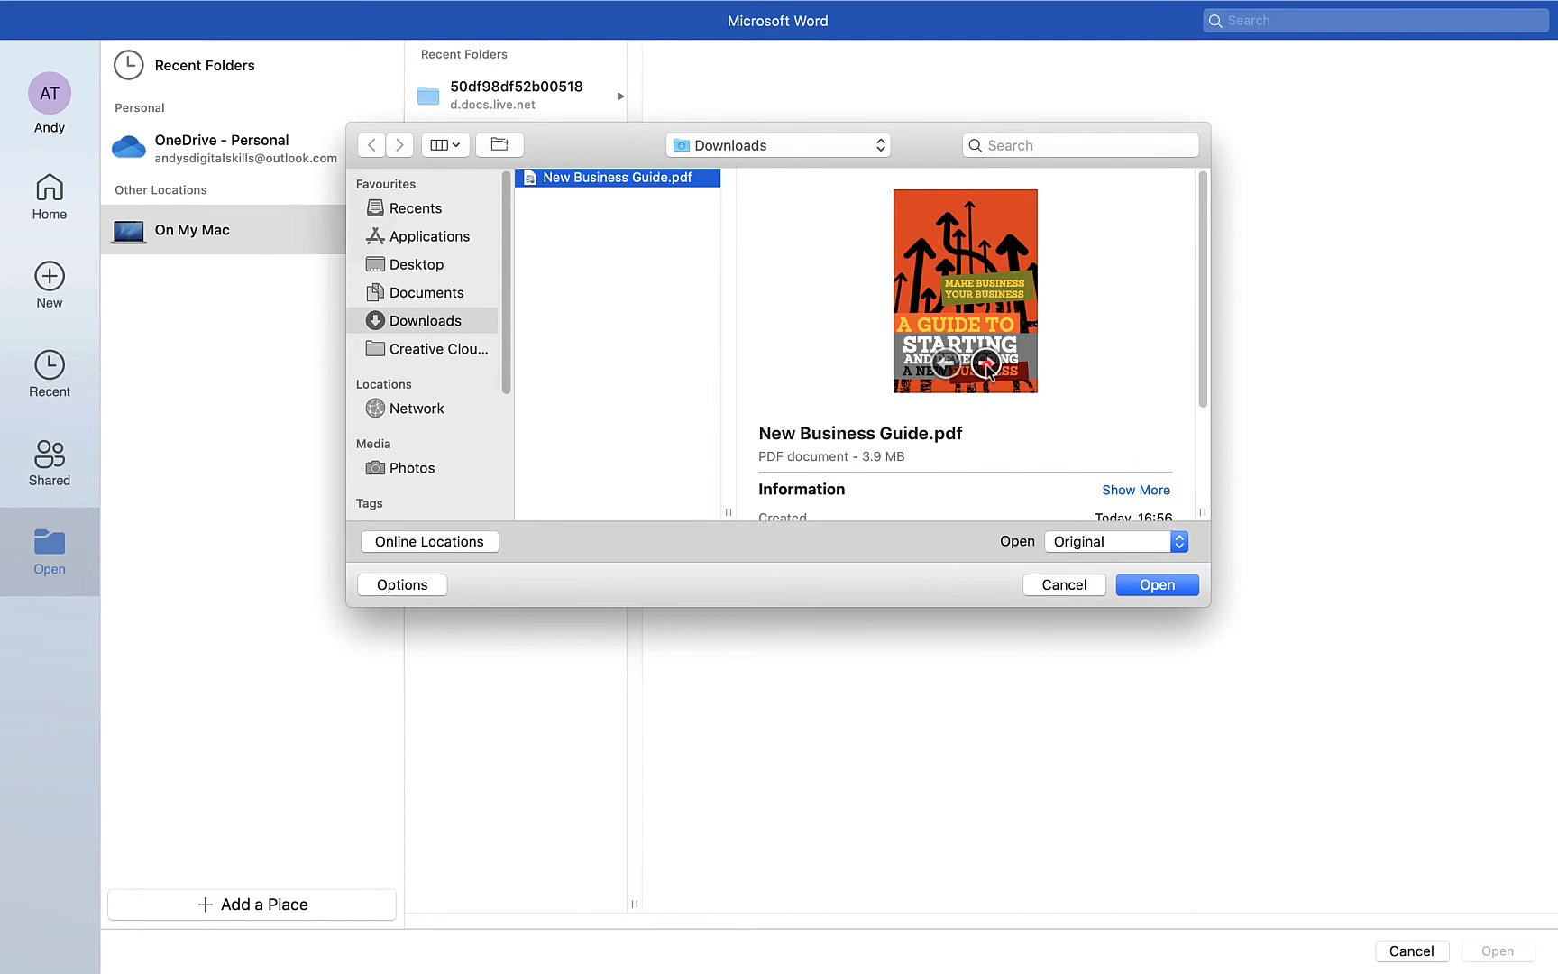
left_click(985, 364)
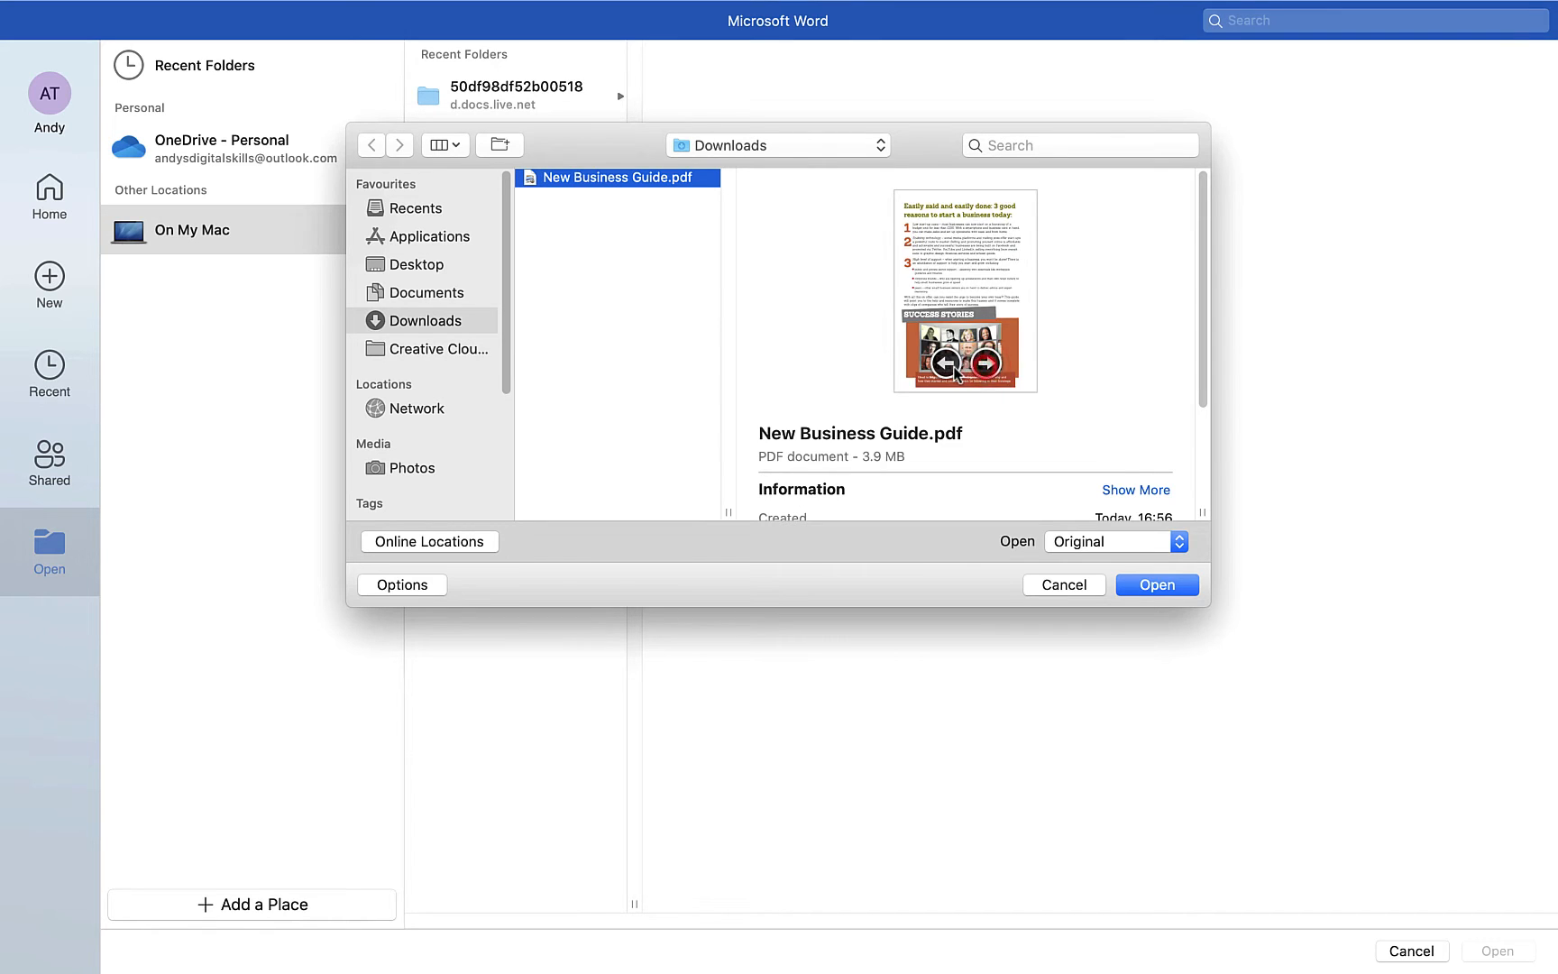
left_click(984, 362)
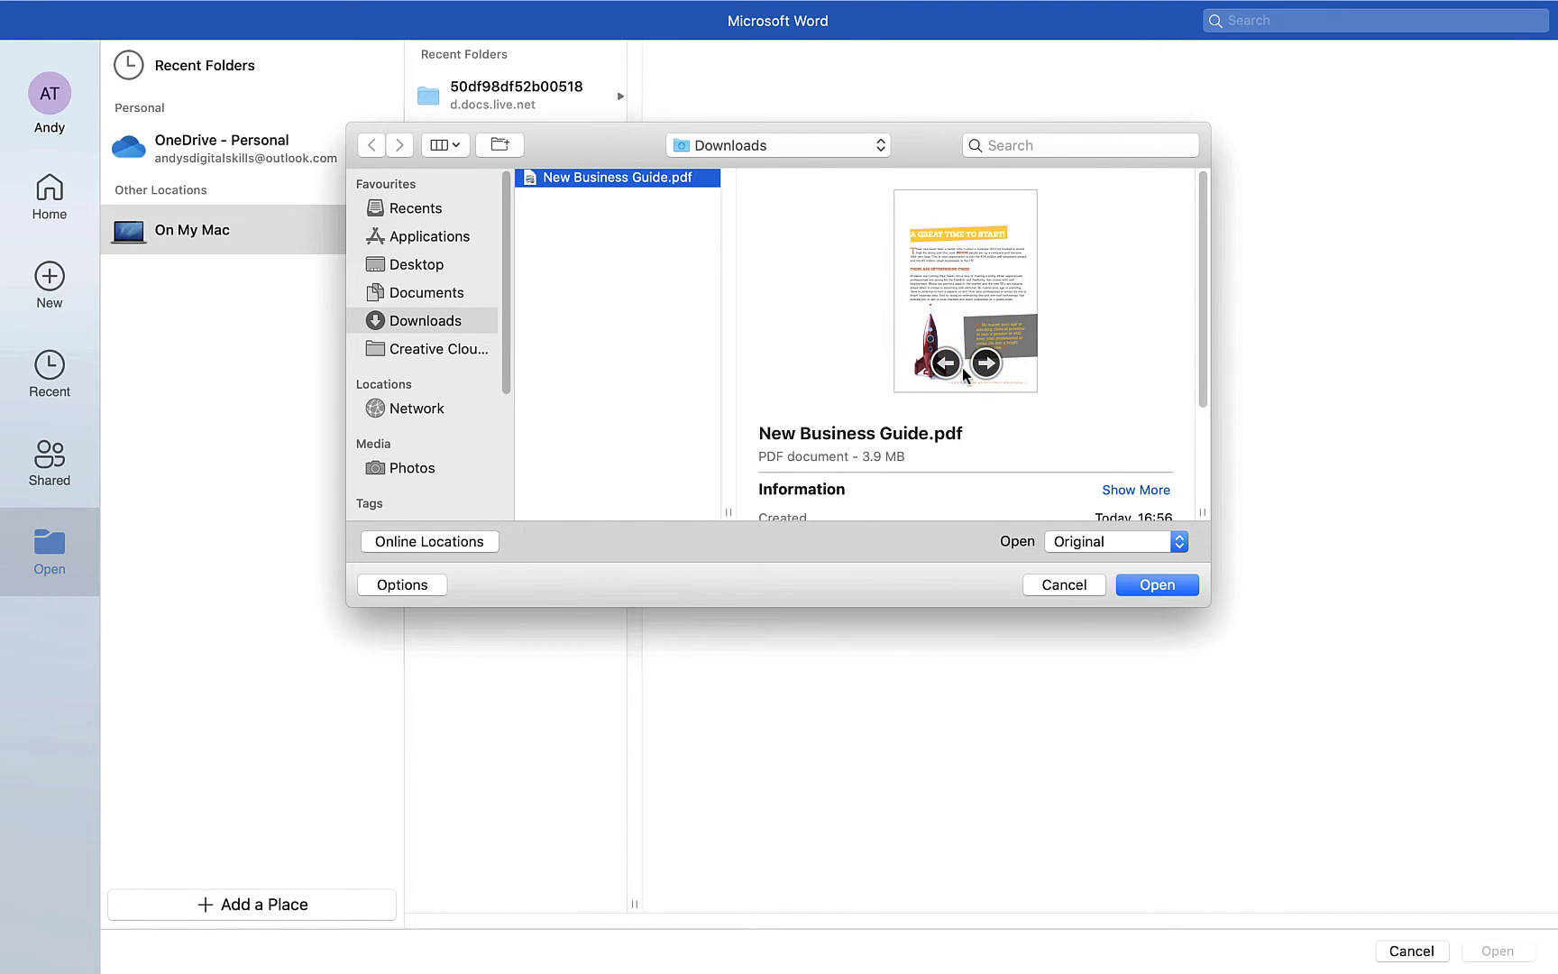
left_click(1155, 585)
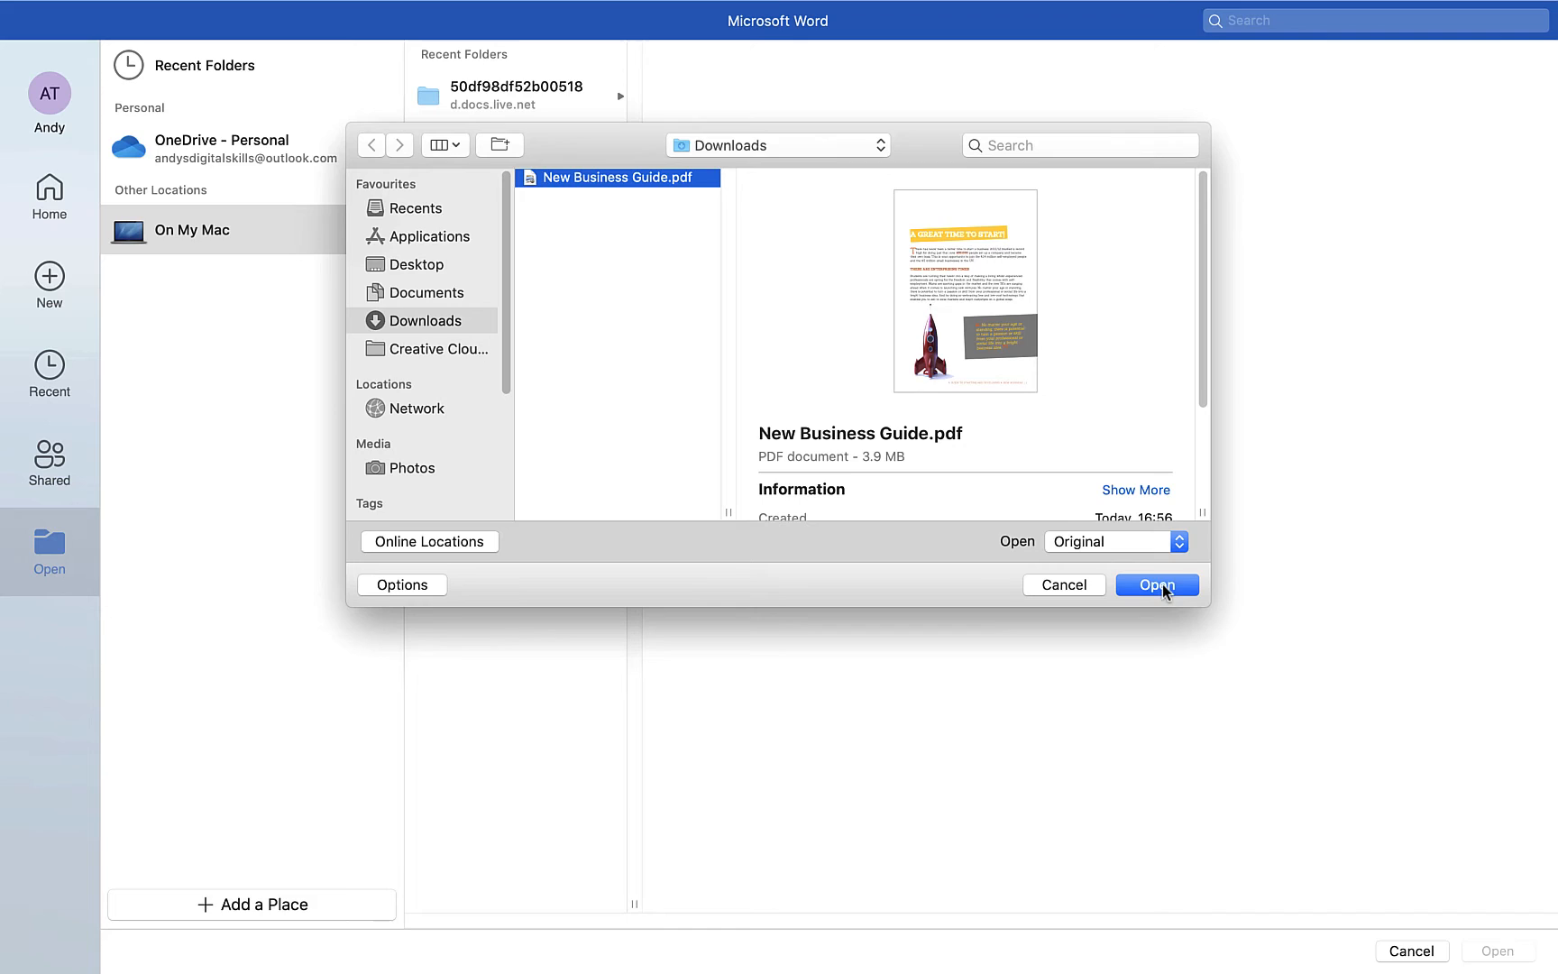
mouse_move(1165, 595)
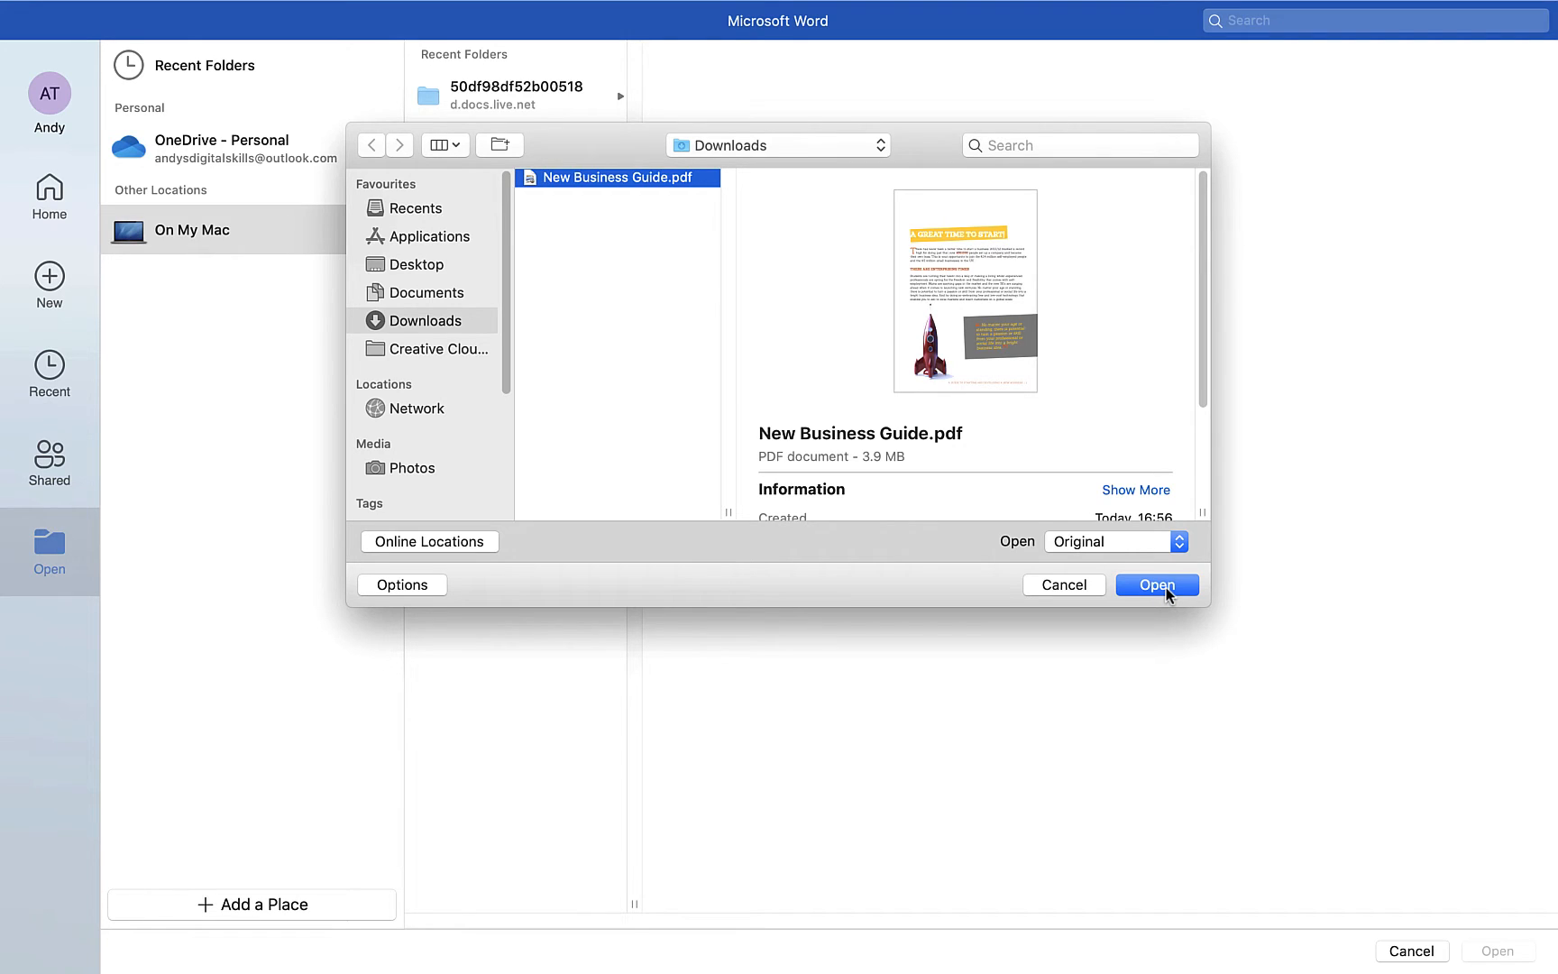
left_click(1156, 584)
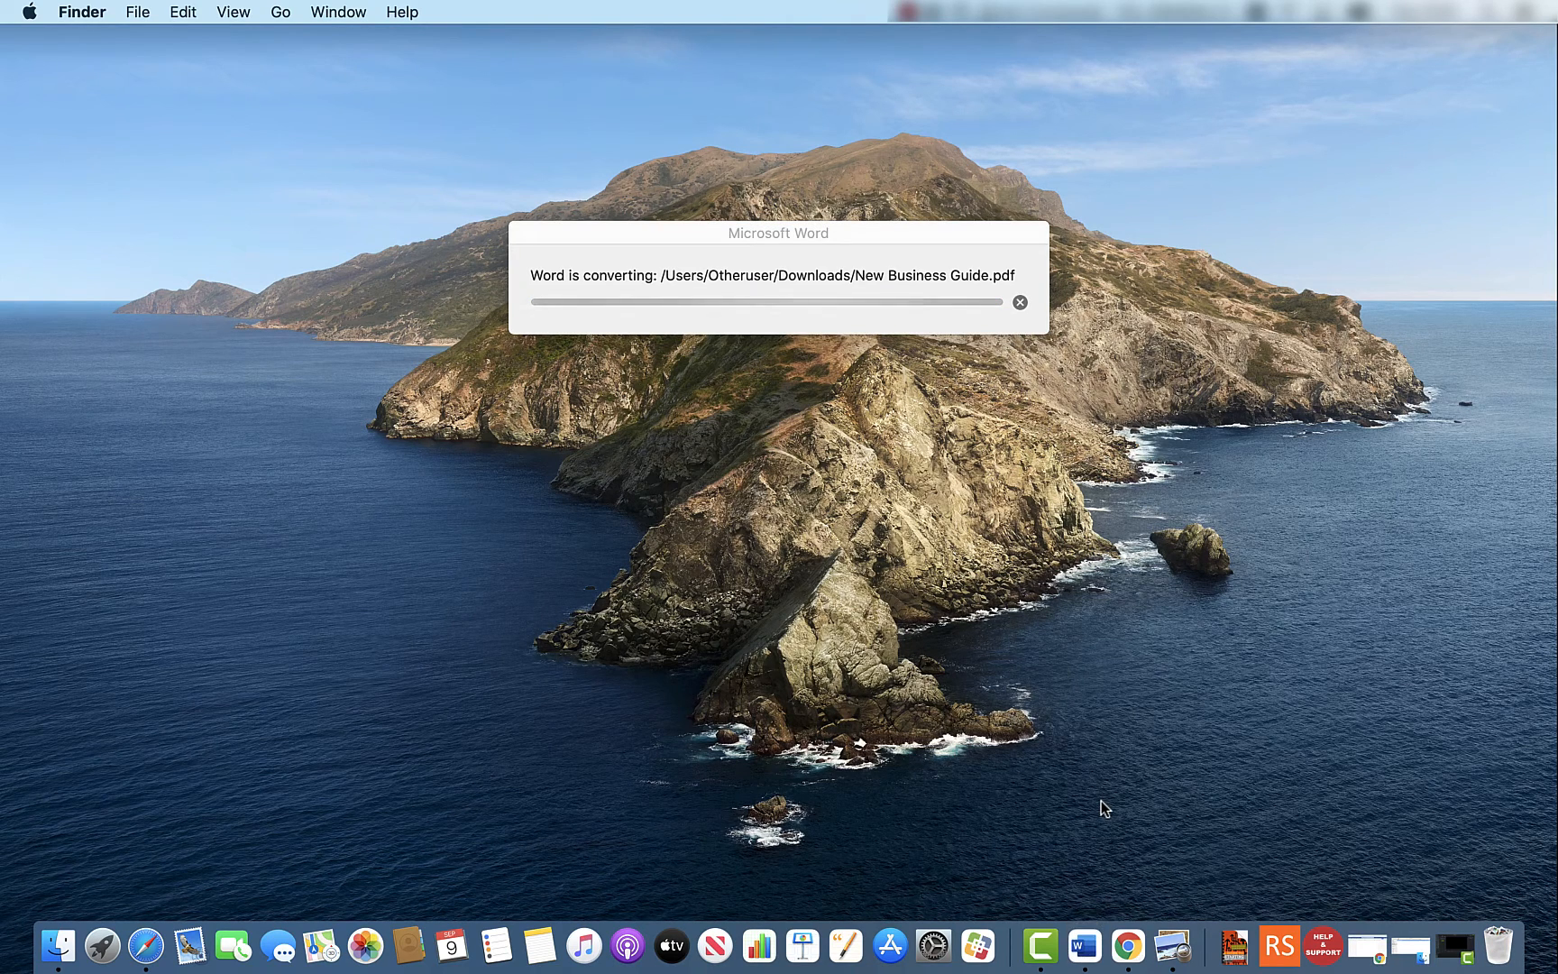
mouse_move(553, 294)
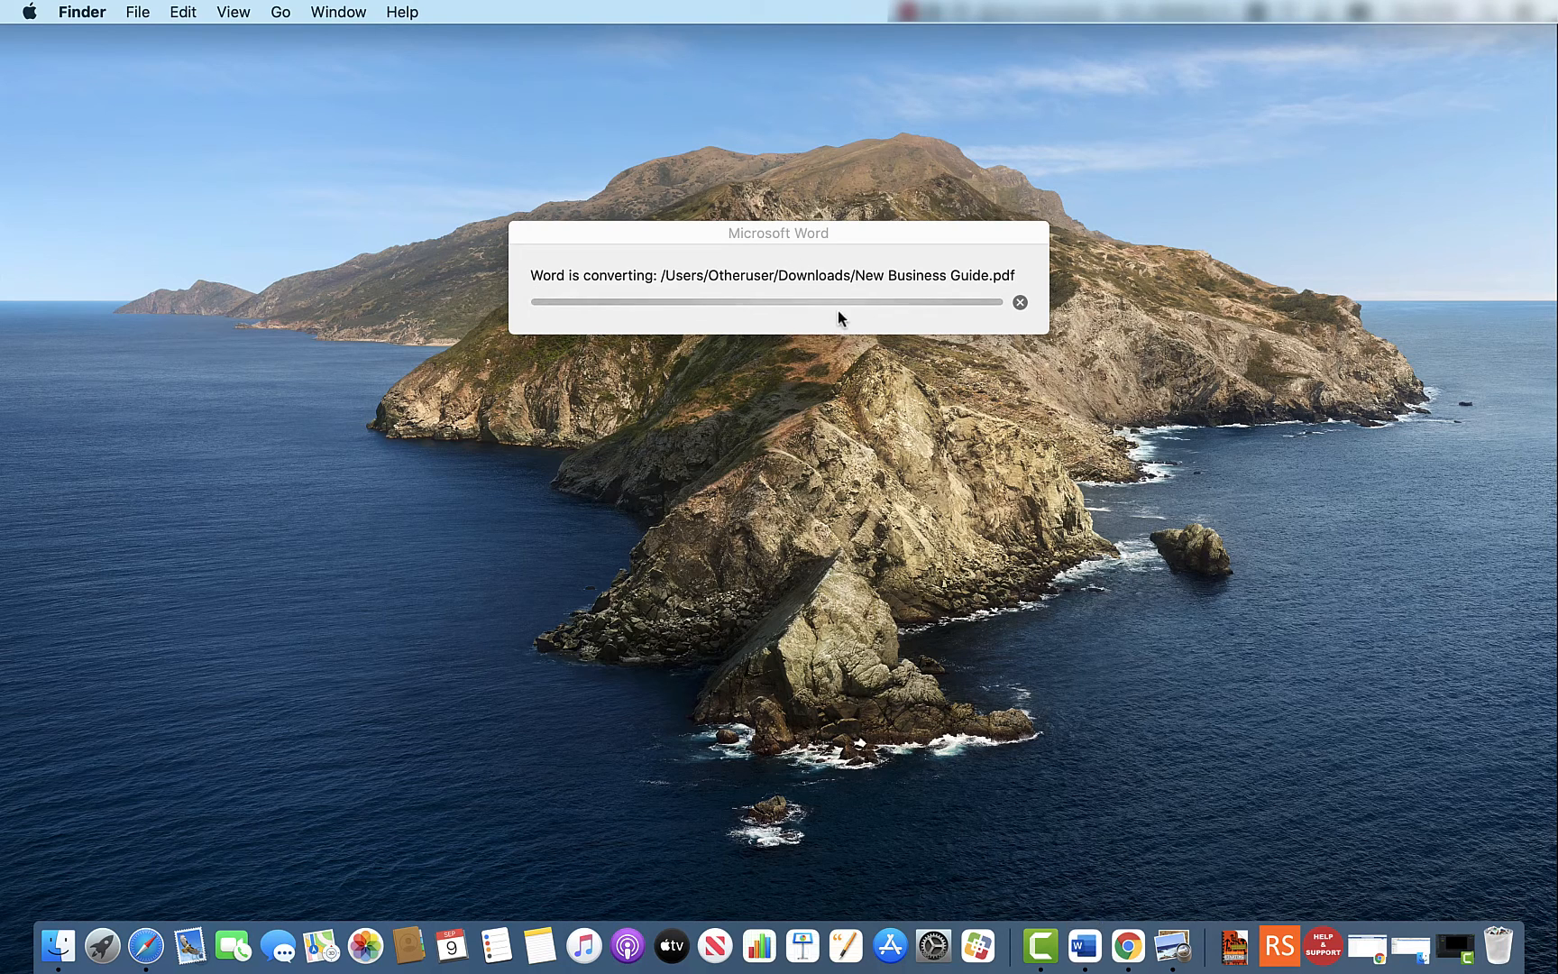
mouse_move(880, 373)
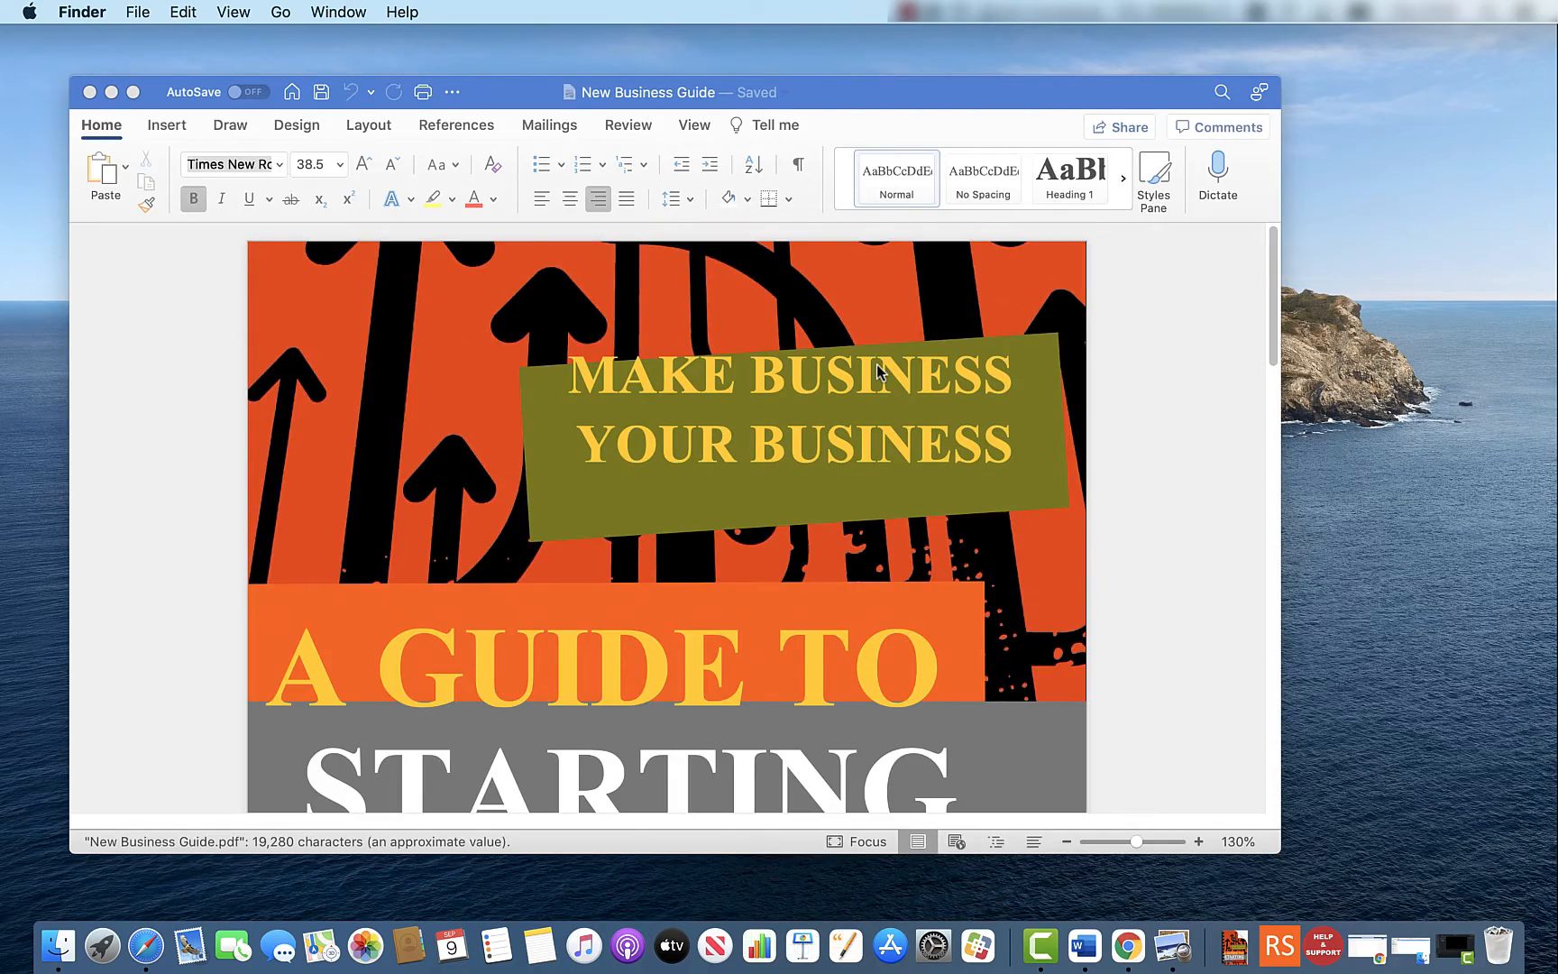
mouse_move(132, 92)
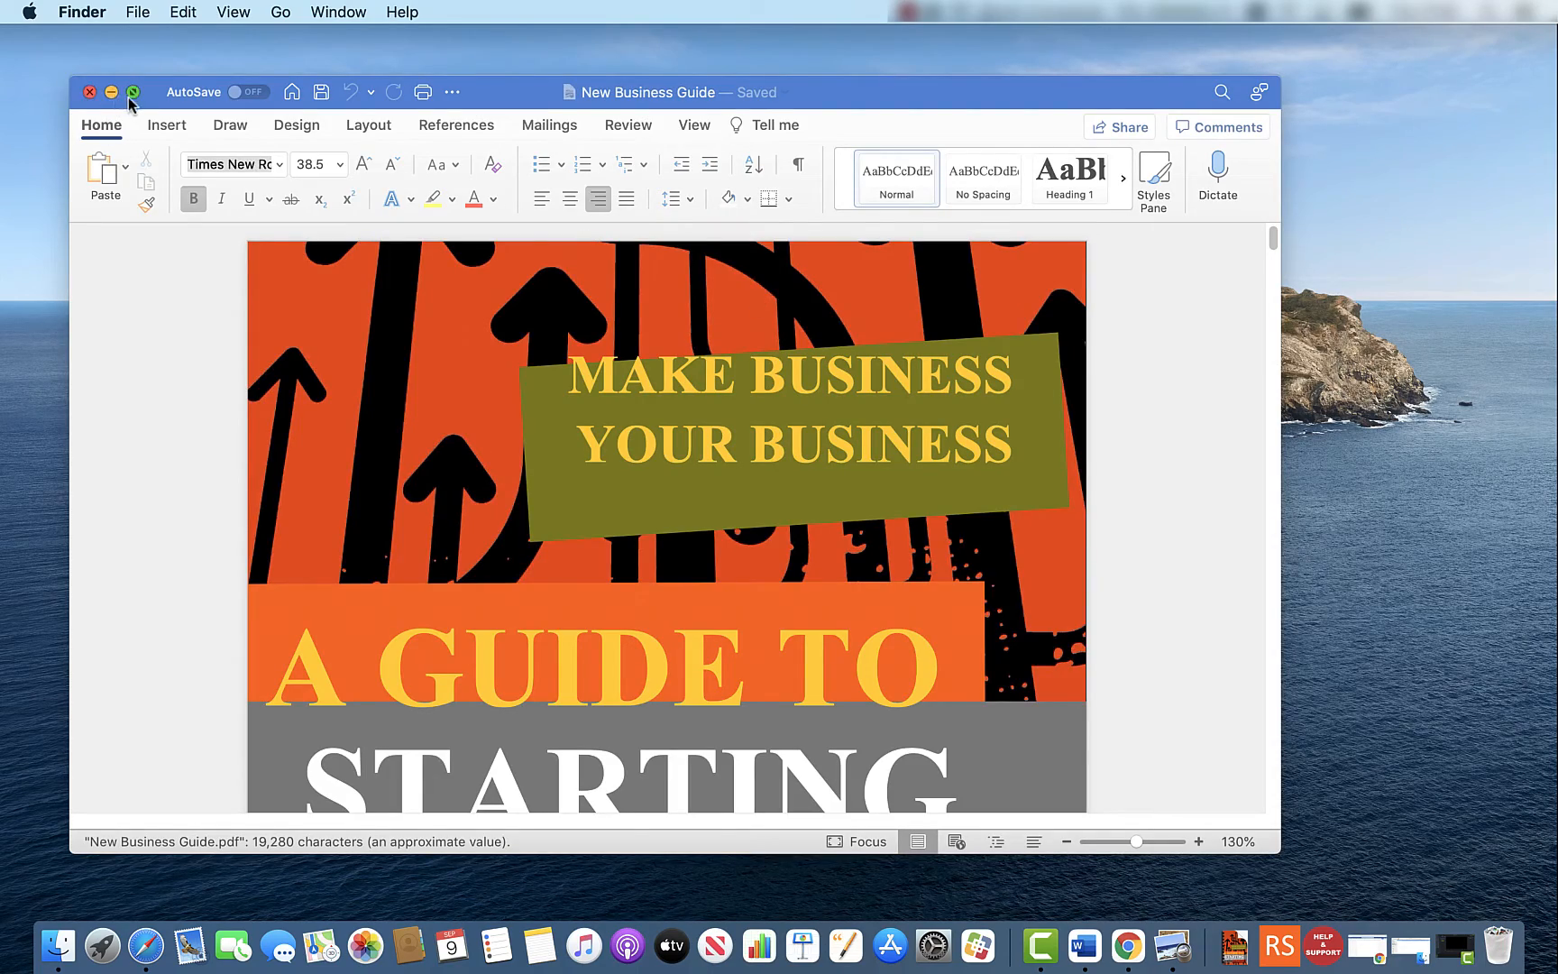
Make the guide full screen, zoom out slightly, and scroll through its pages of text and images.
left_click(132, 92)
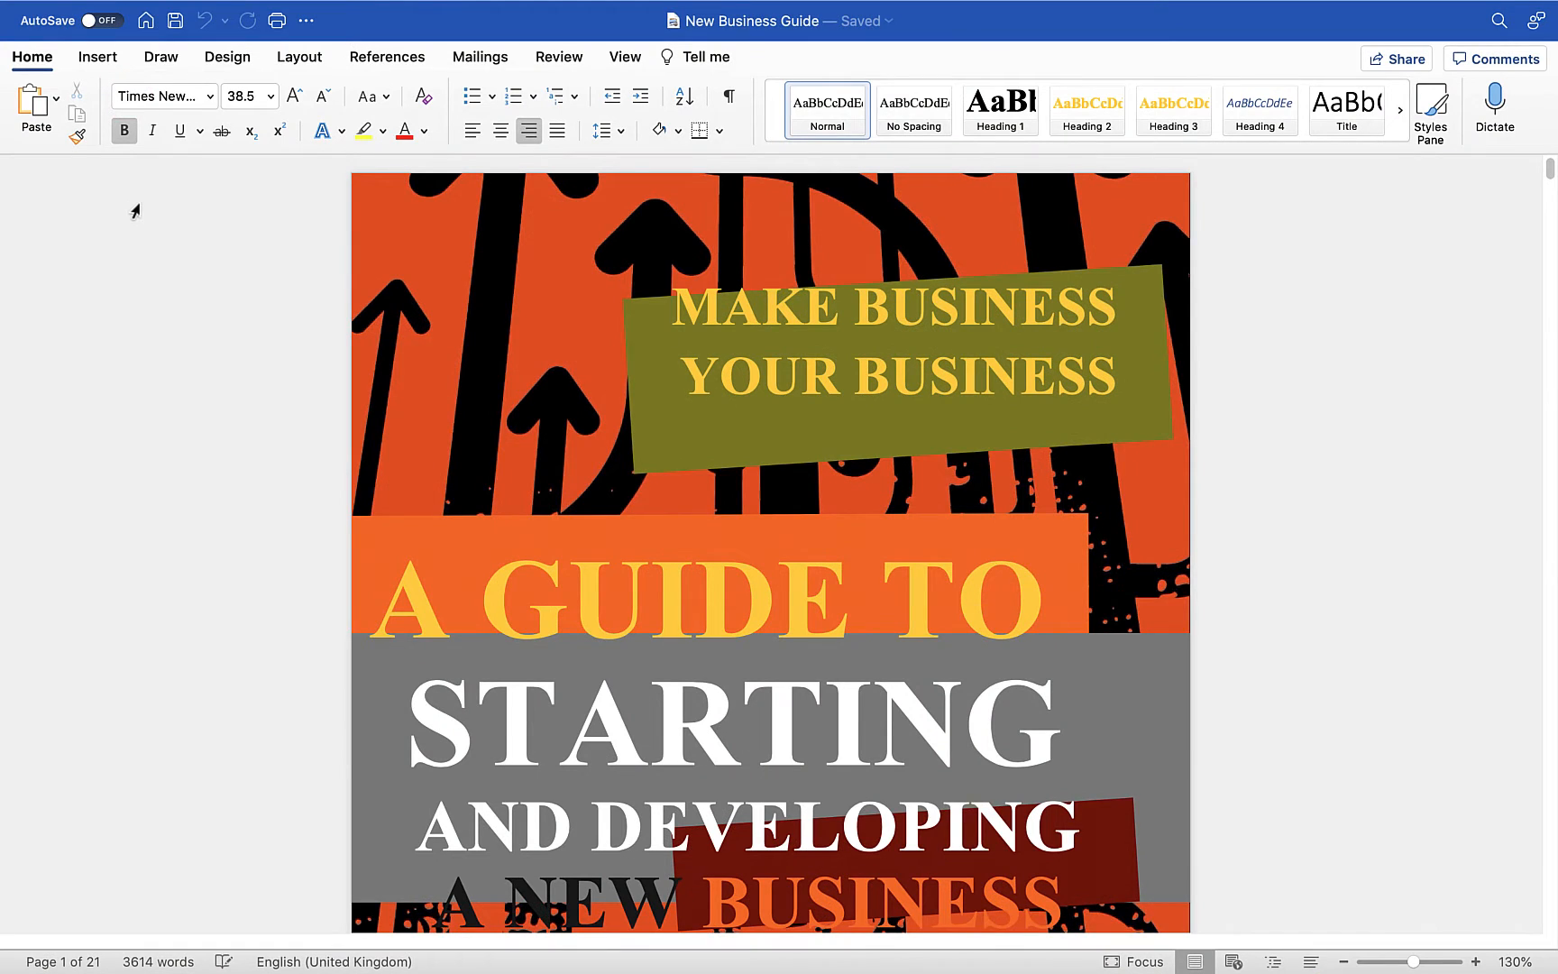
left_click(1343, 961)
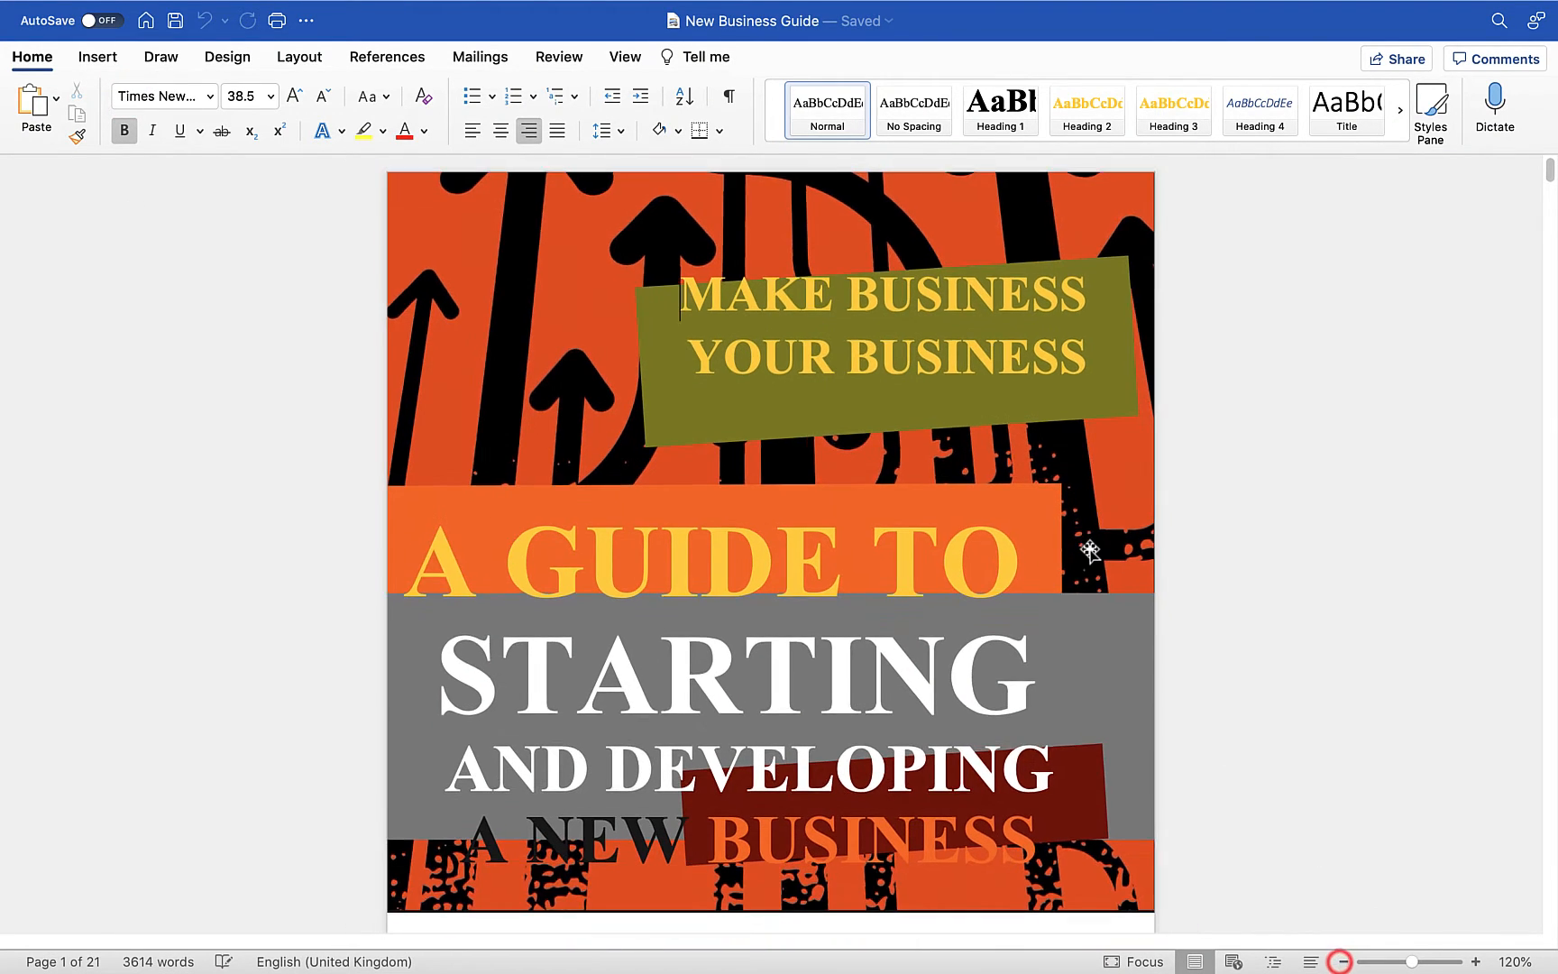
scroll("down", 3)
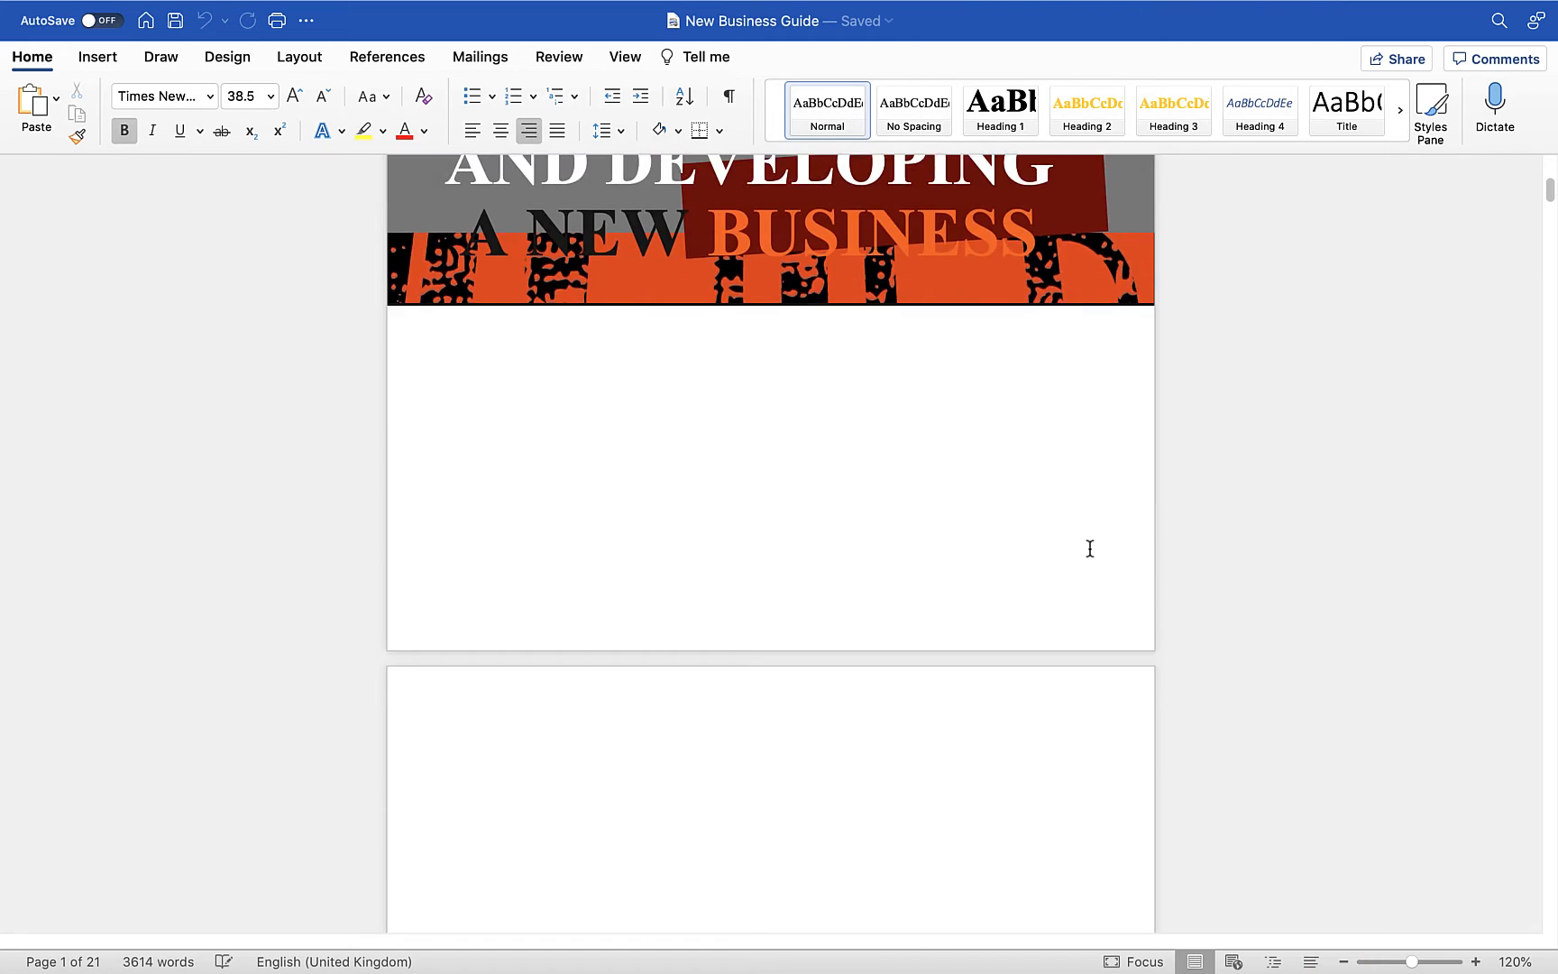
scroll("down", 3)
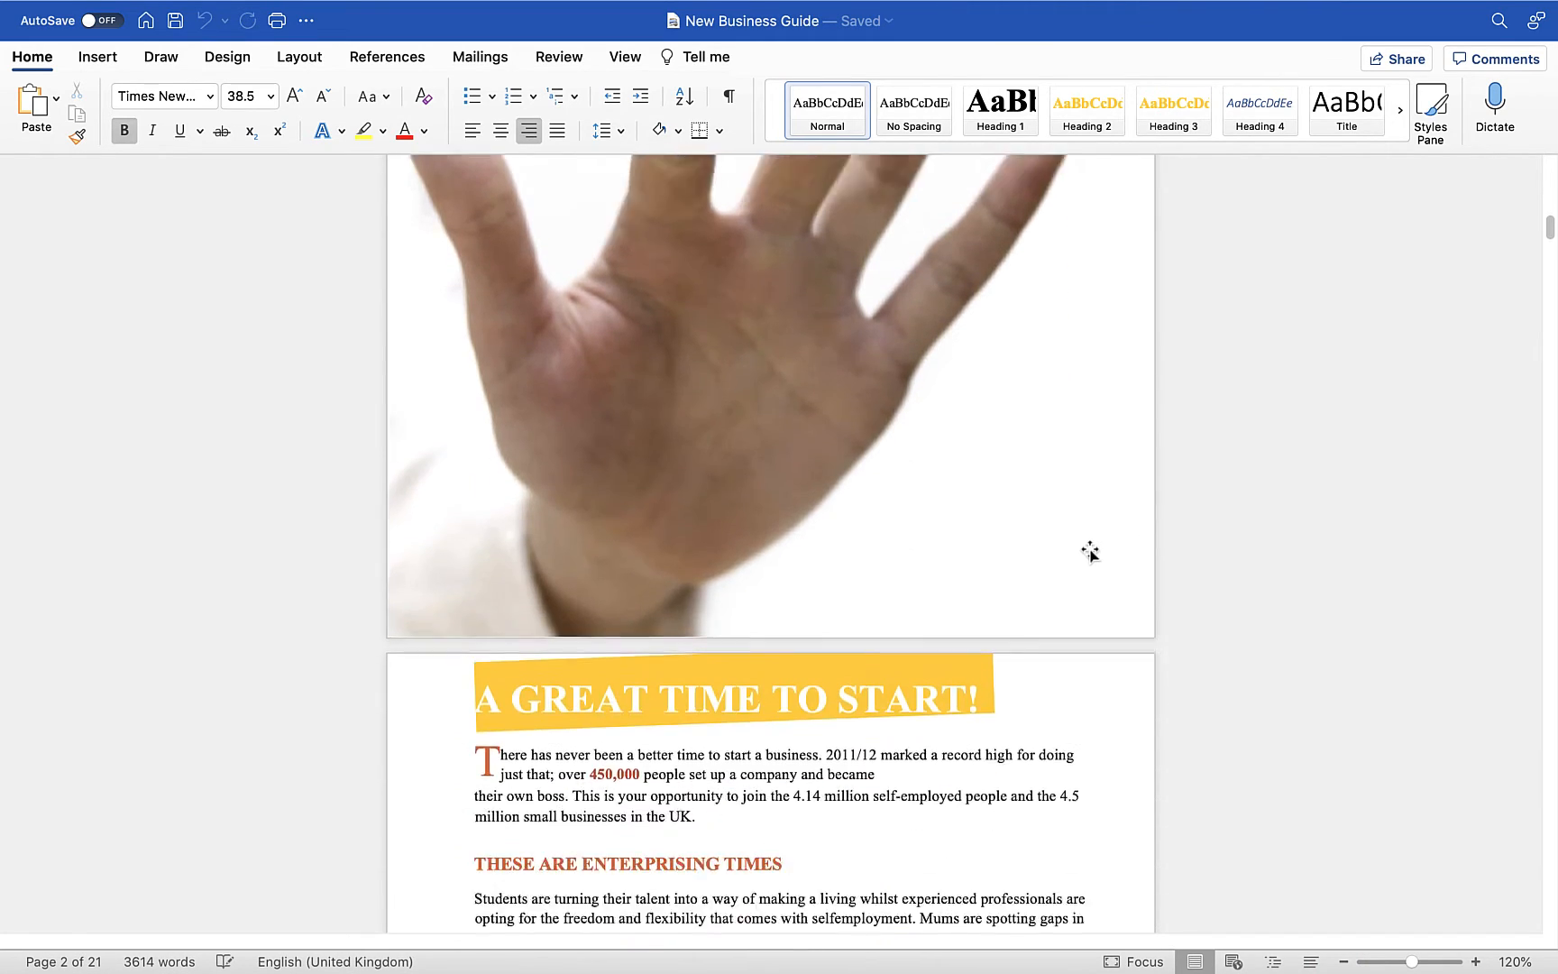
scroll("down", 3)
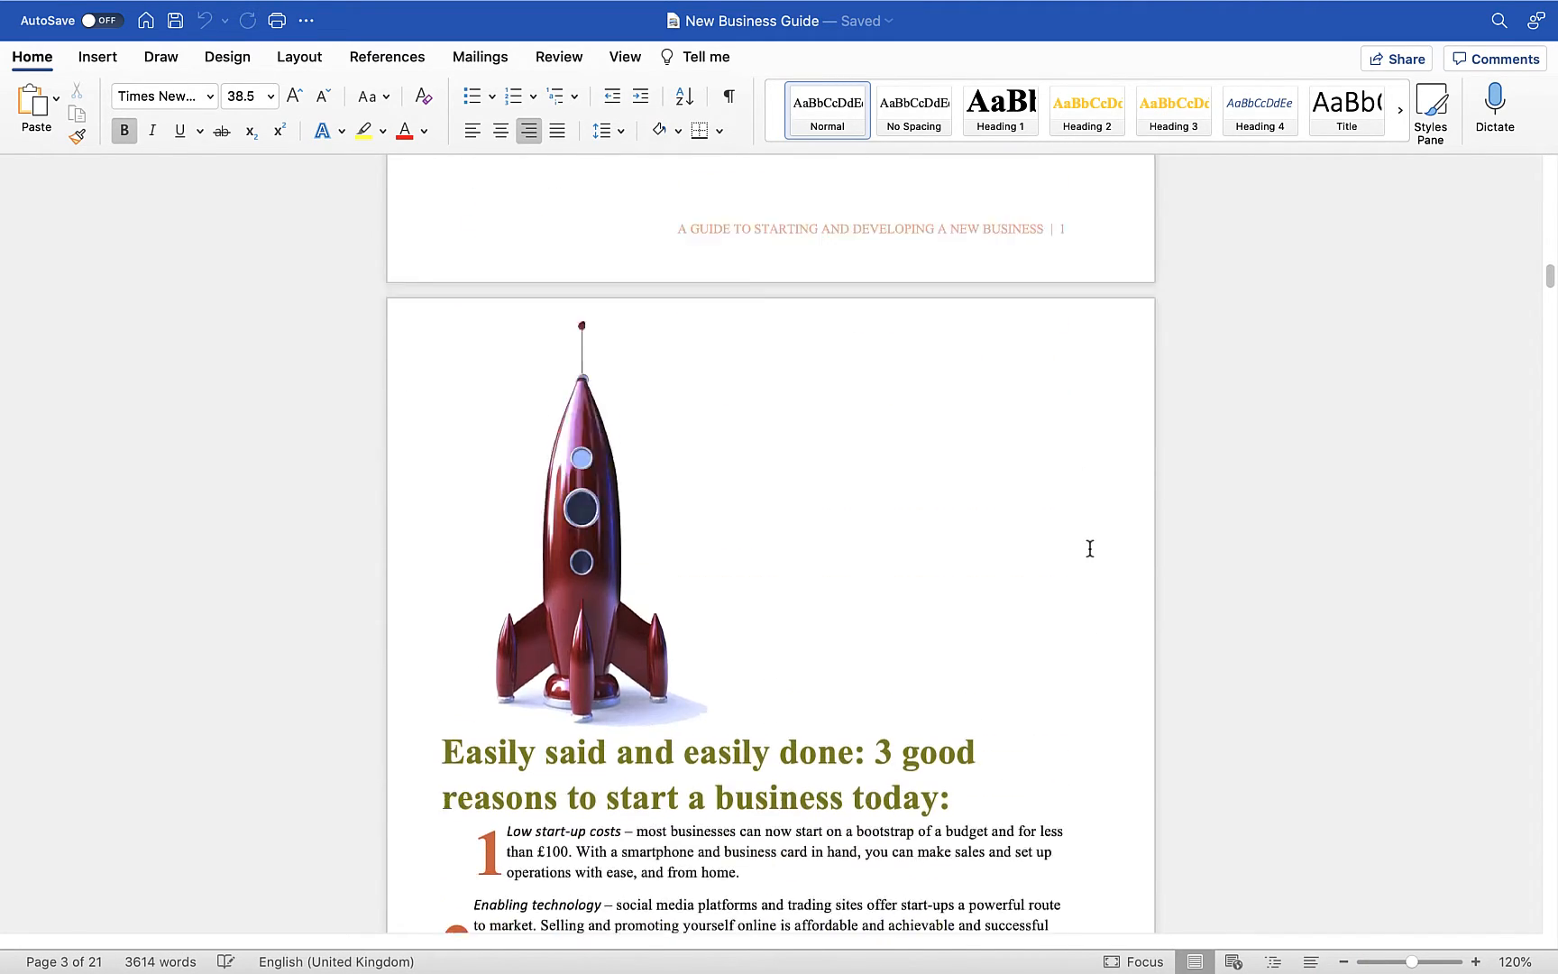
scroll("down", 3)
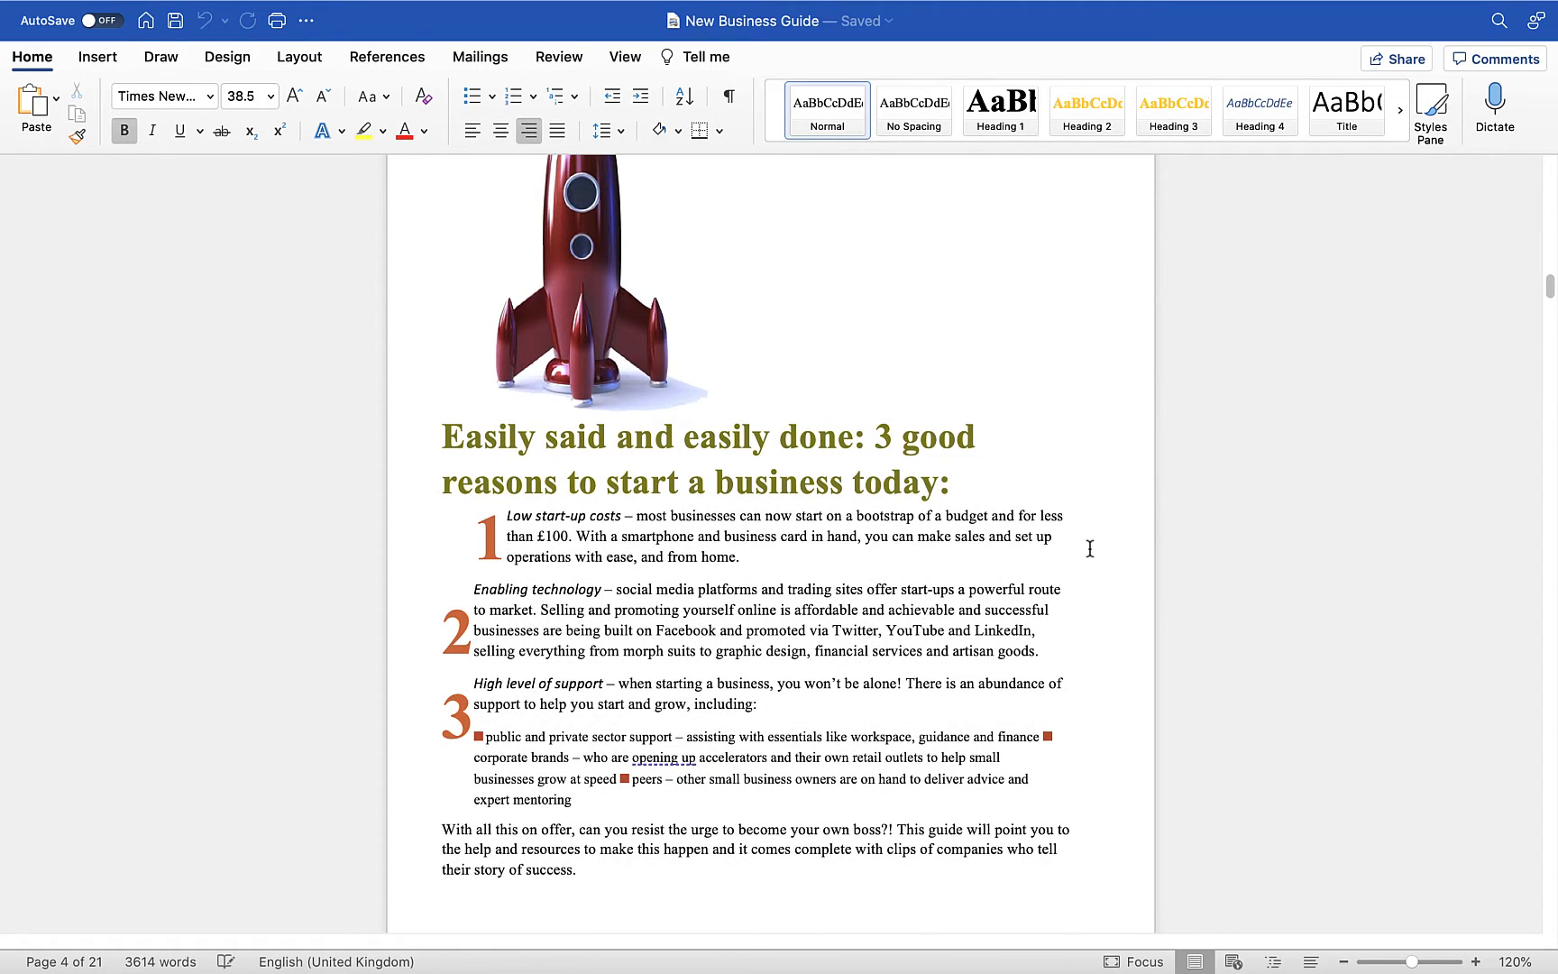
scroll("down", 3)
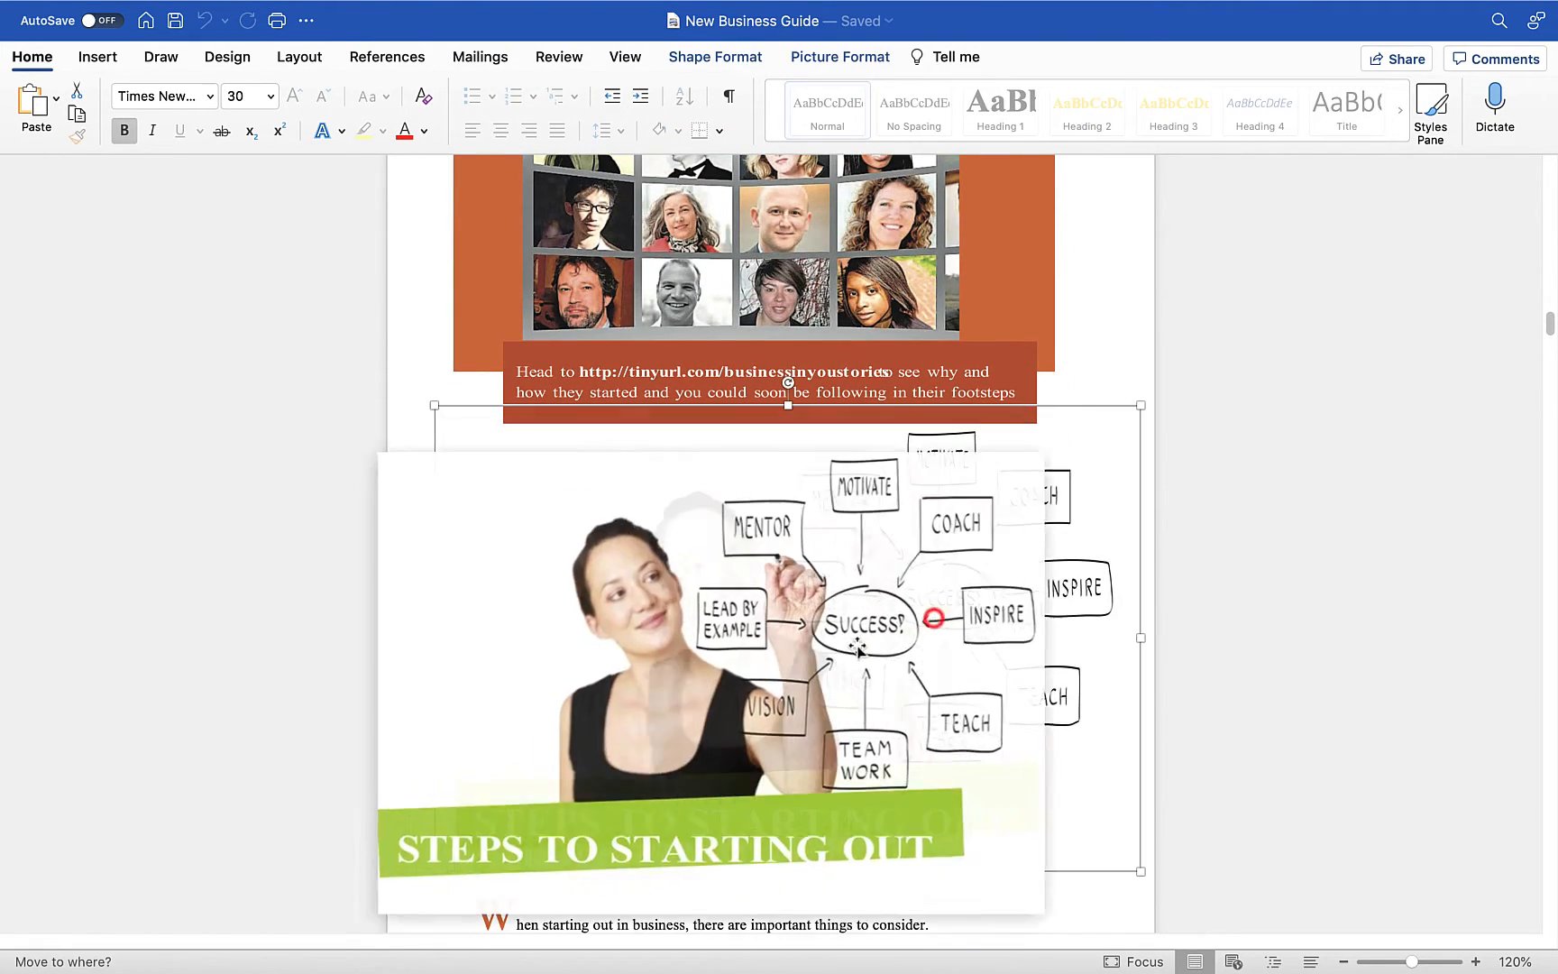
scroll("down", 3)
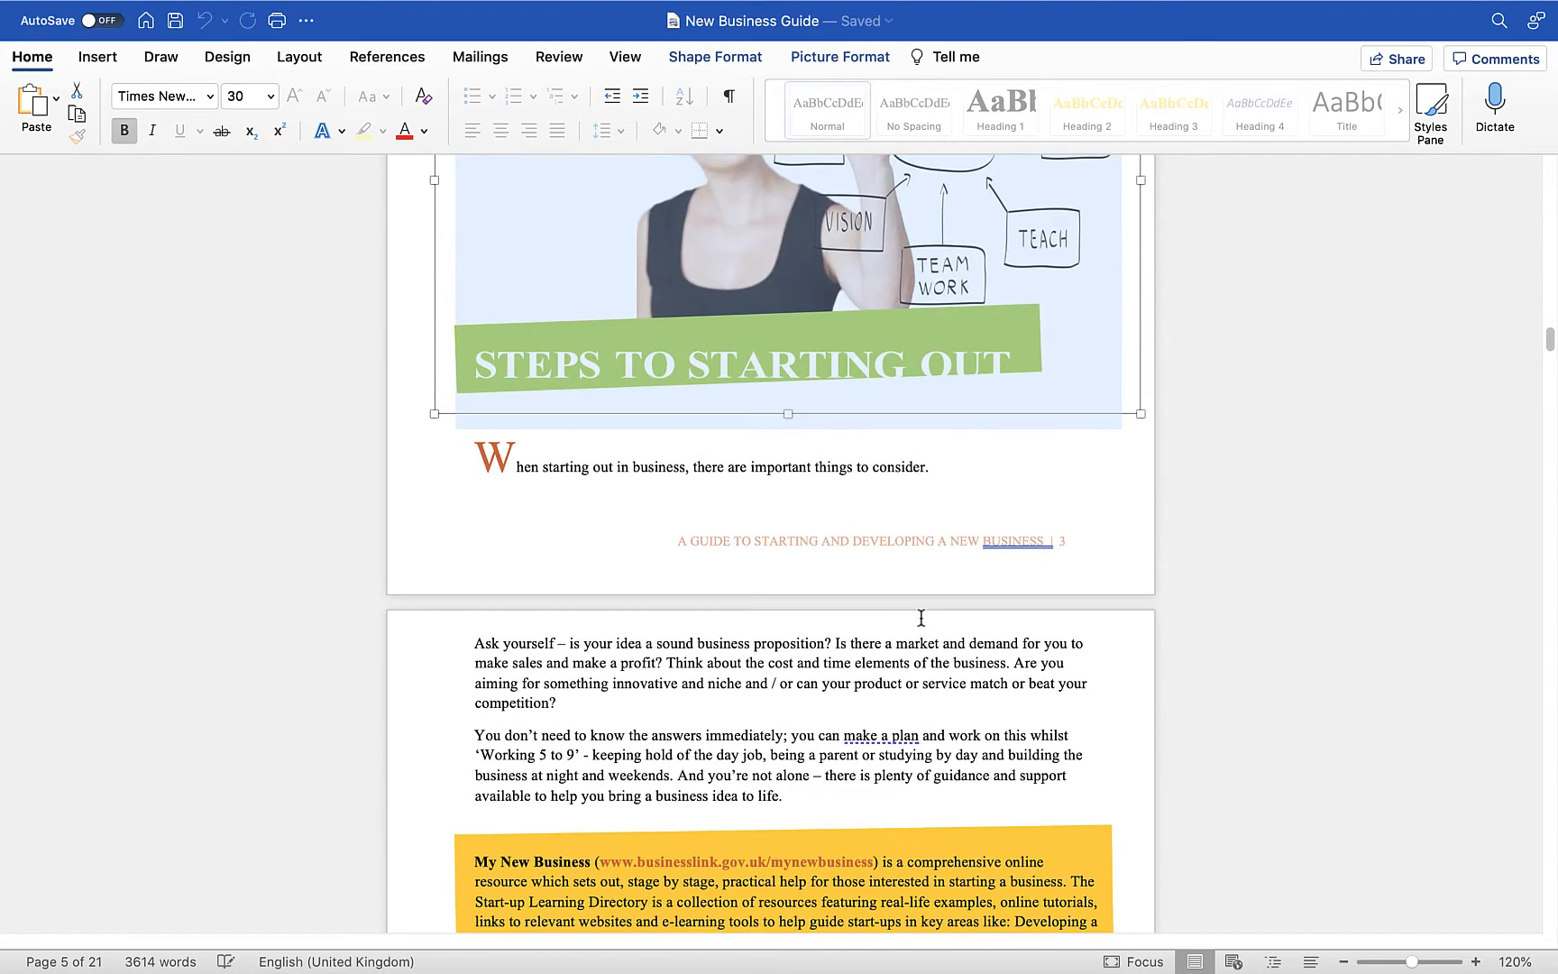
scroll("down", 3)
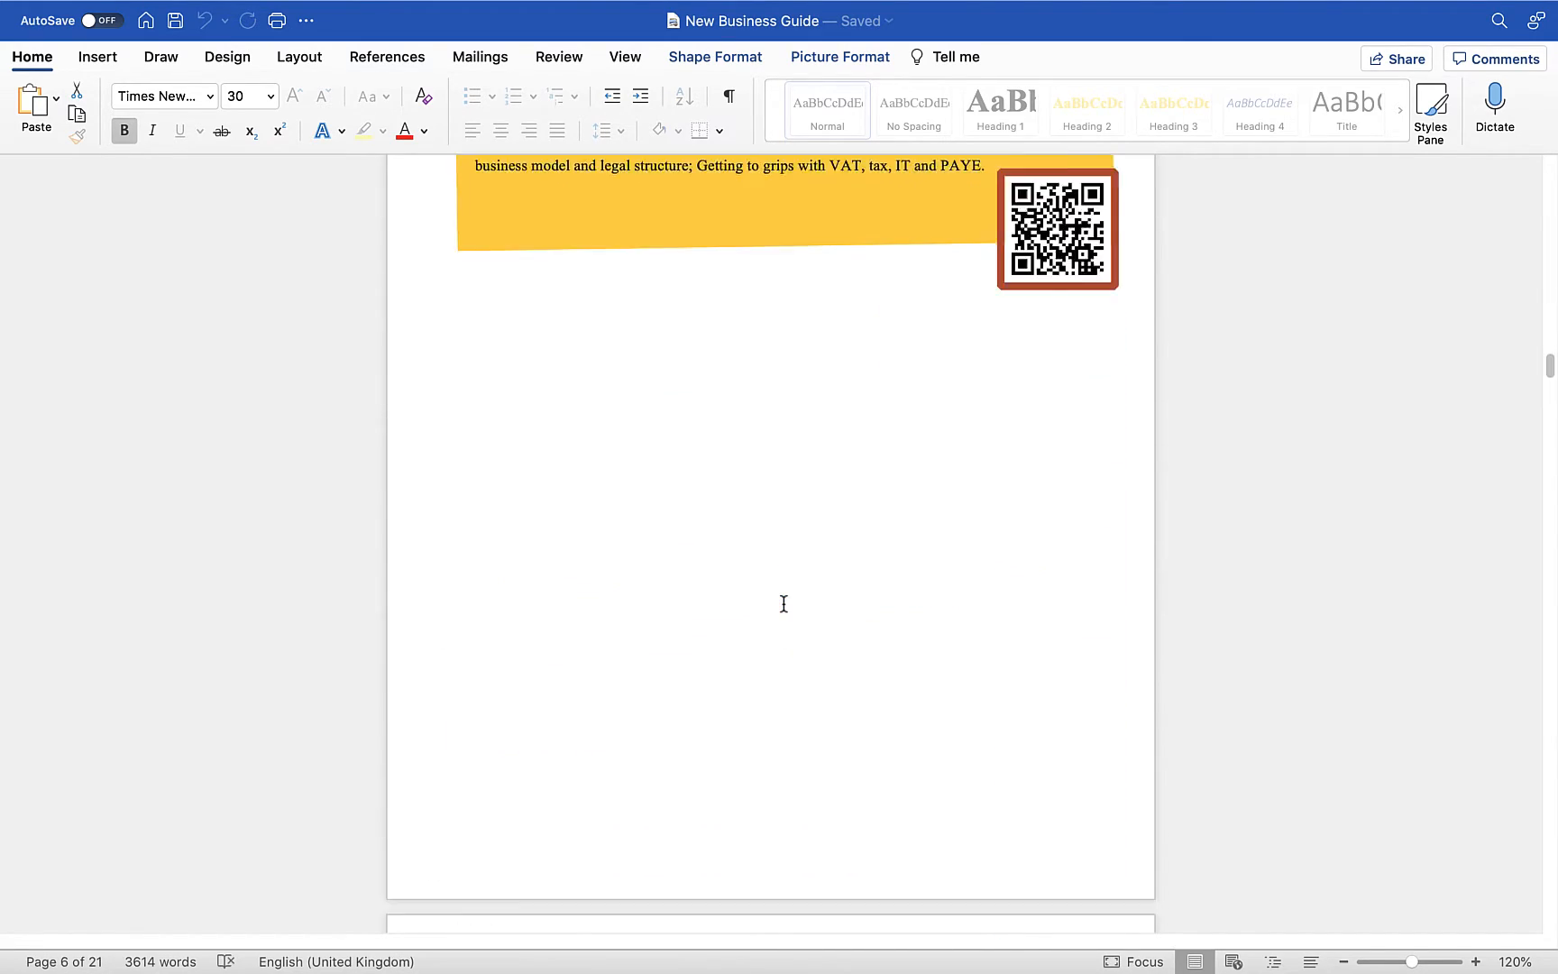
scroll("down", 3)
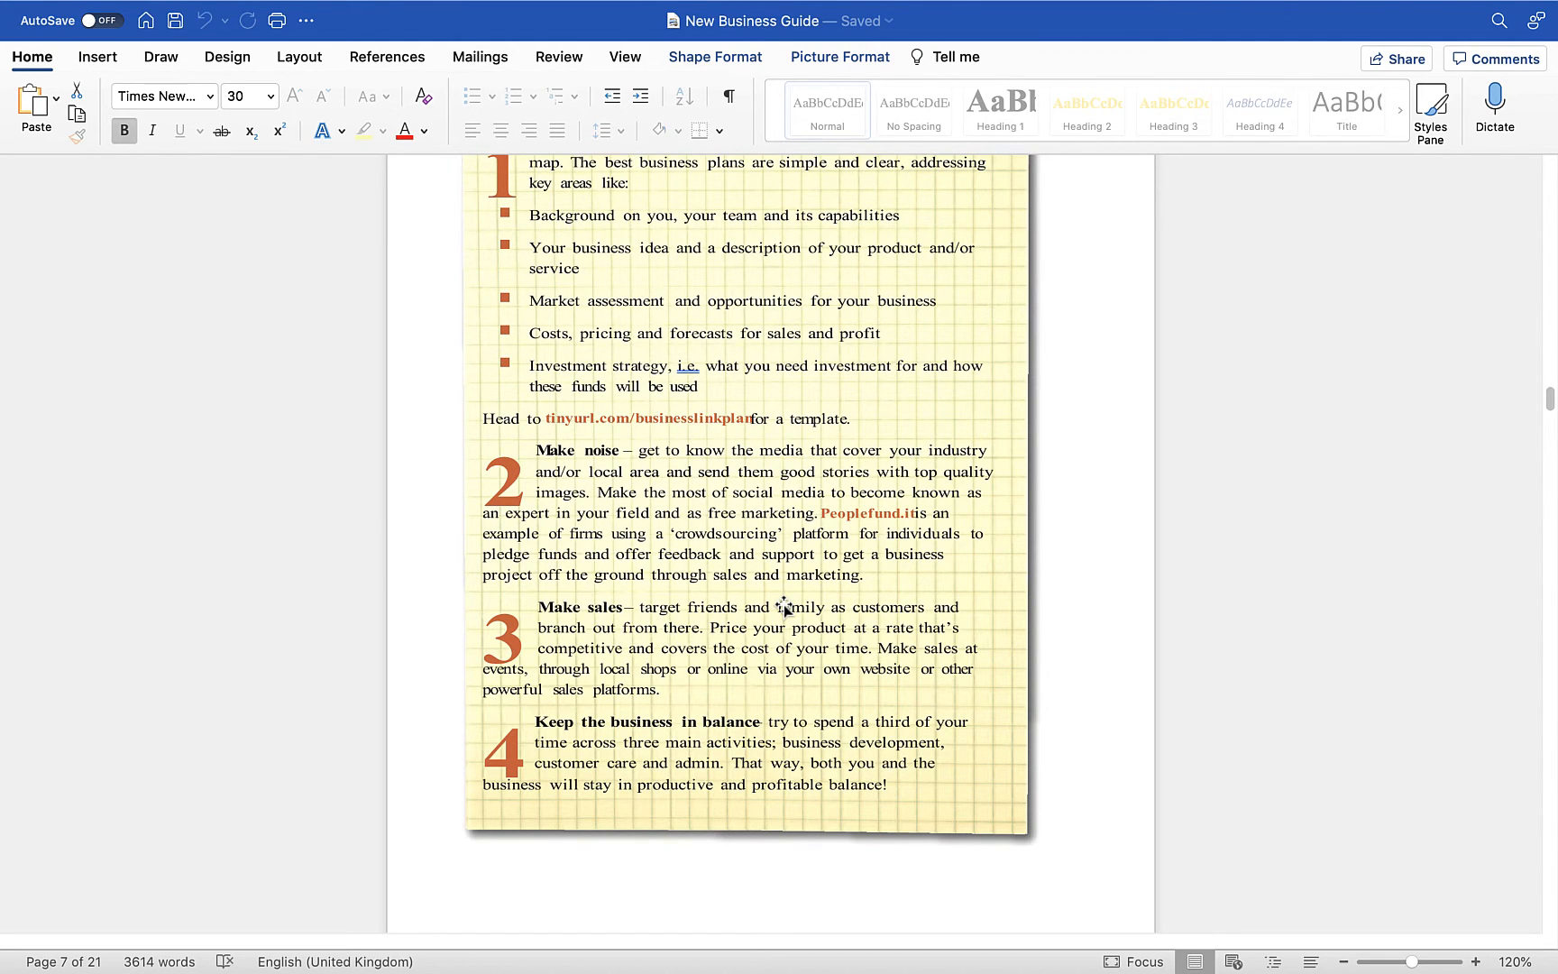
scroll("down", 3)
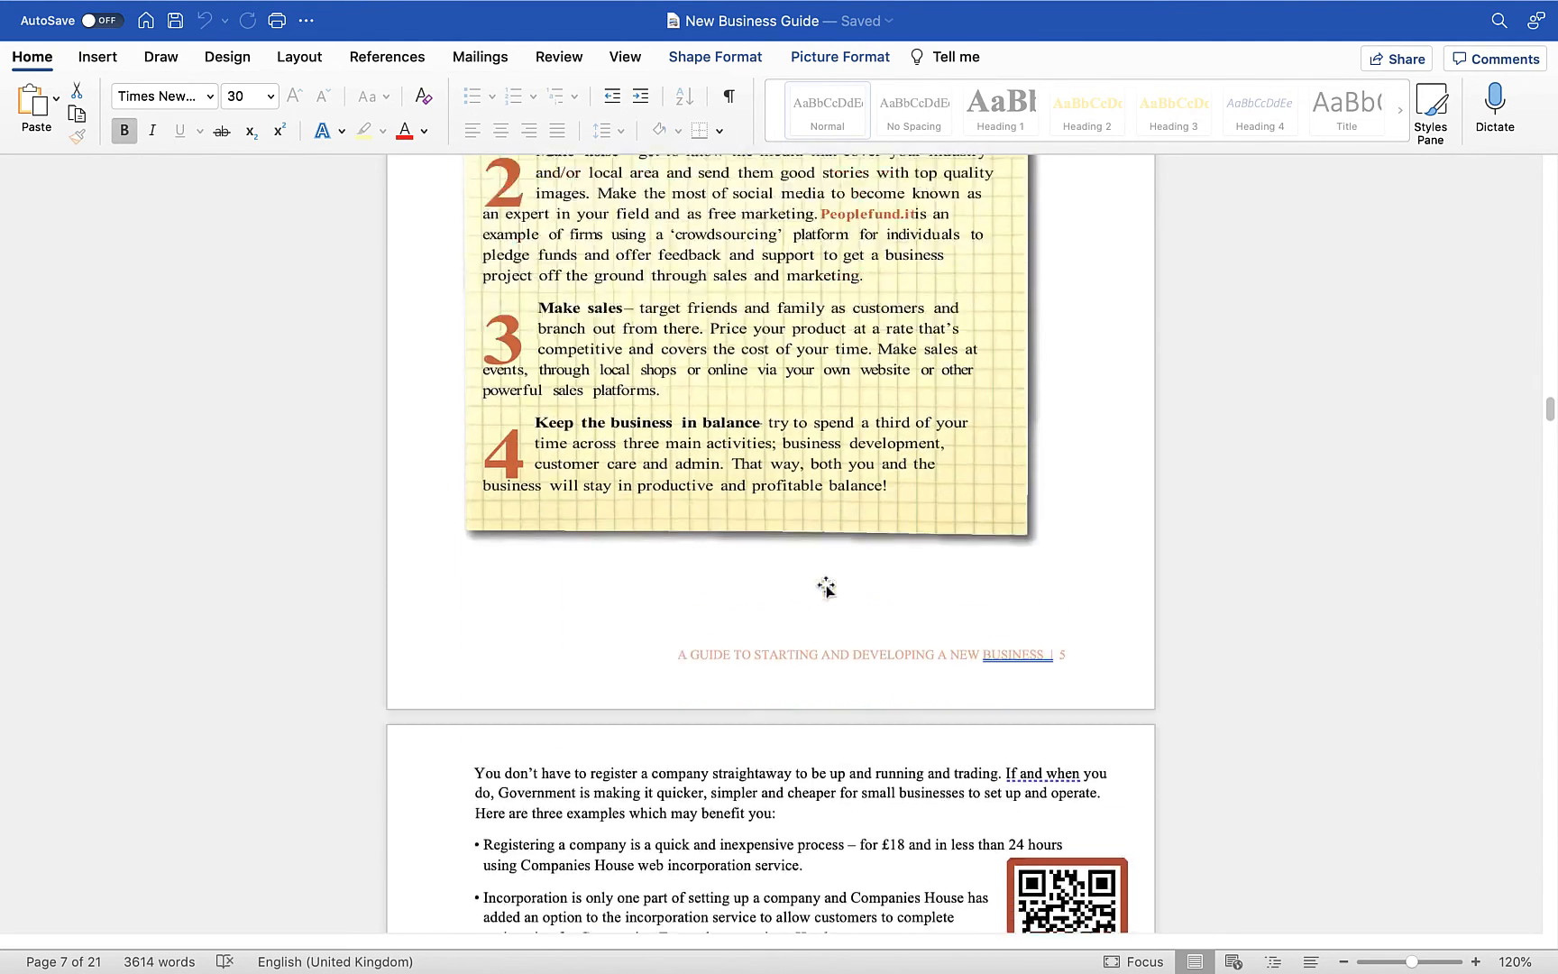
scroll("down", 3)
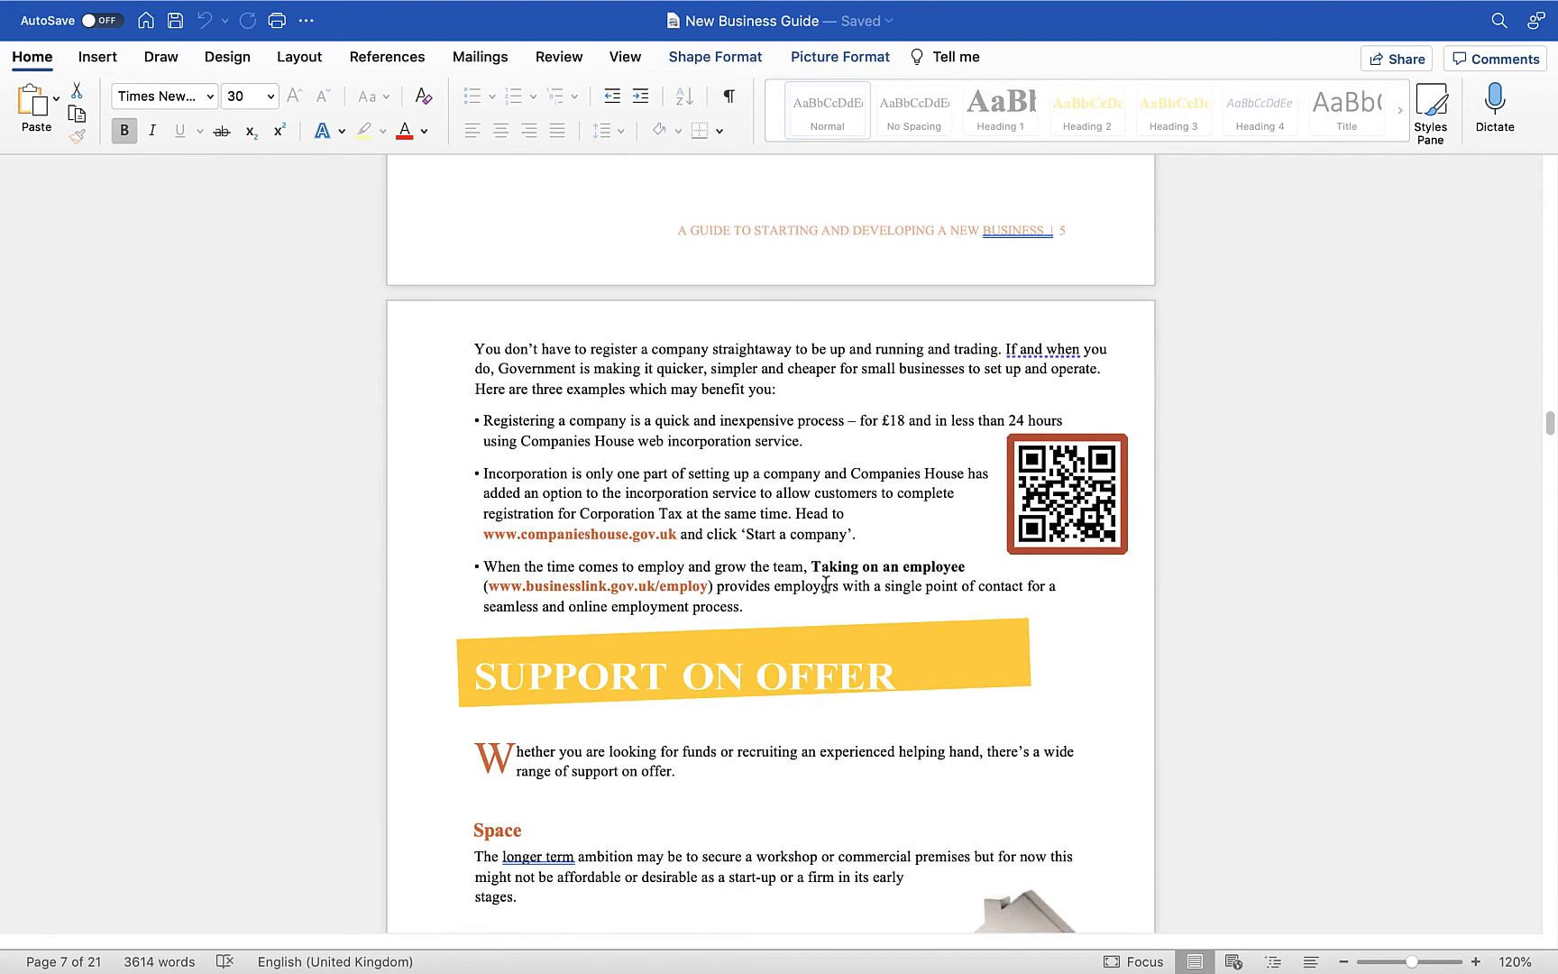
scroll("down", 3)
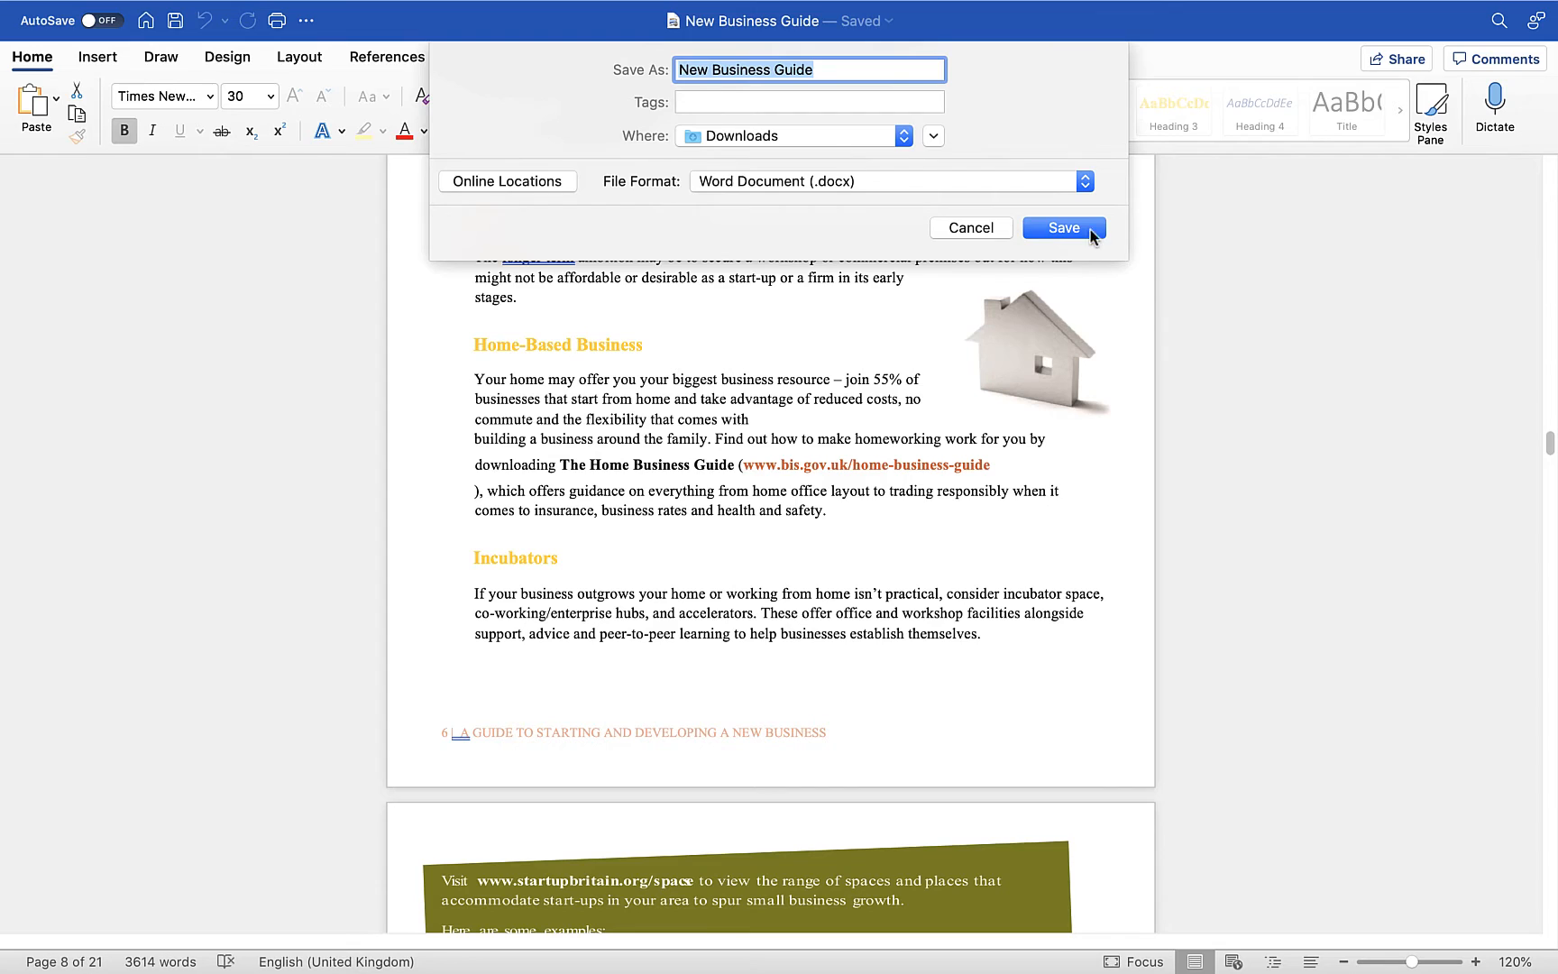
Save the guide as New Business Guide.docx in Downloads.
left_click(1062, 228)
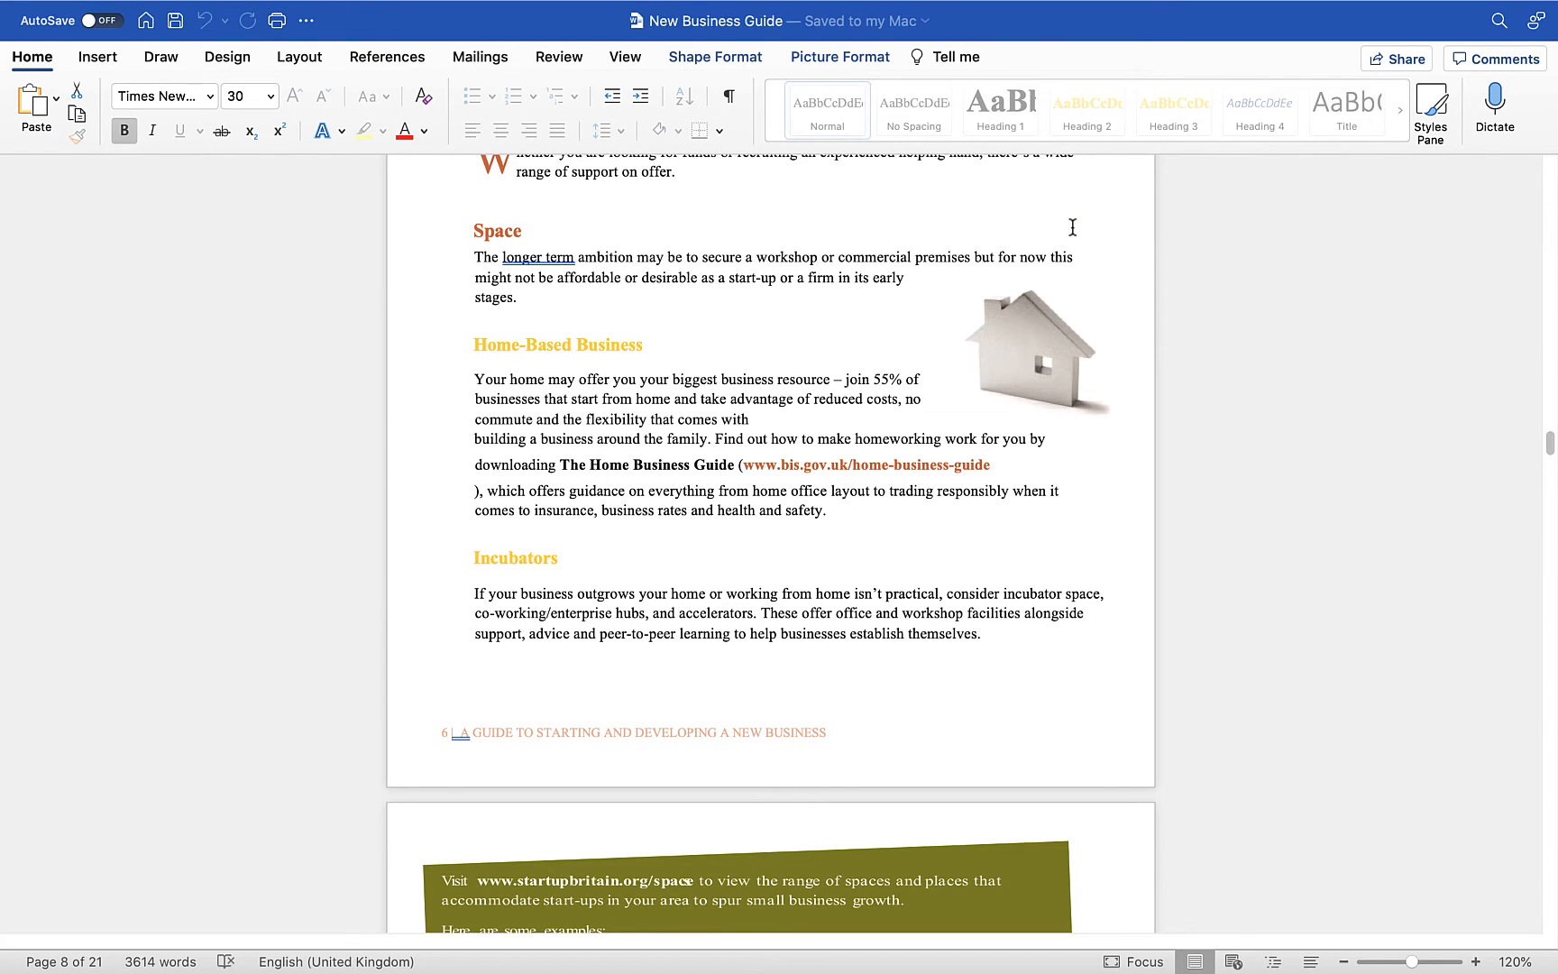